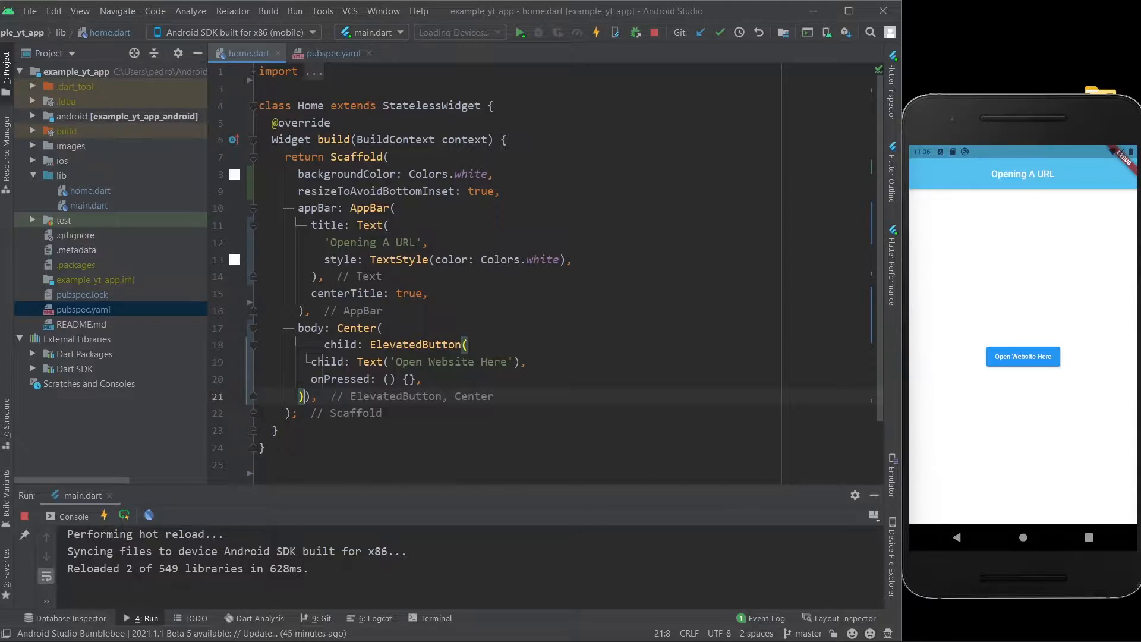
# Check url_launcher on pub.dev and leave an empty line under cupertino_icons in pubspec.yaml dependencies
pyautogui.click(335, 52)
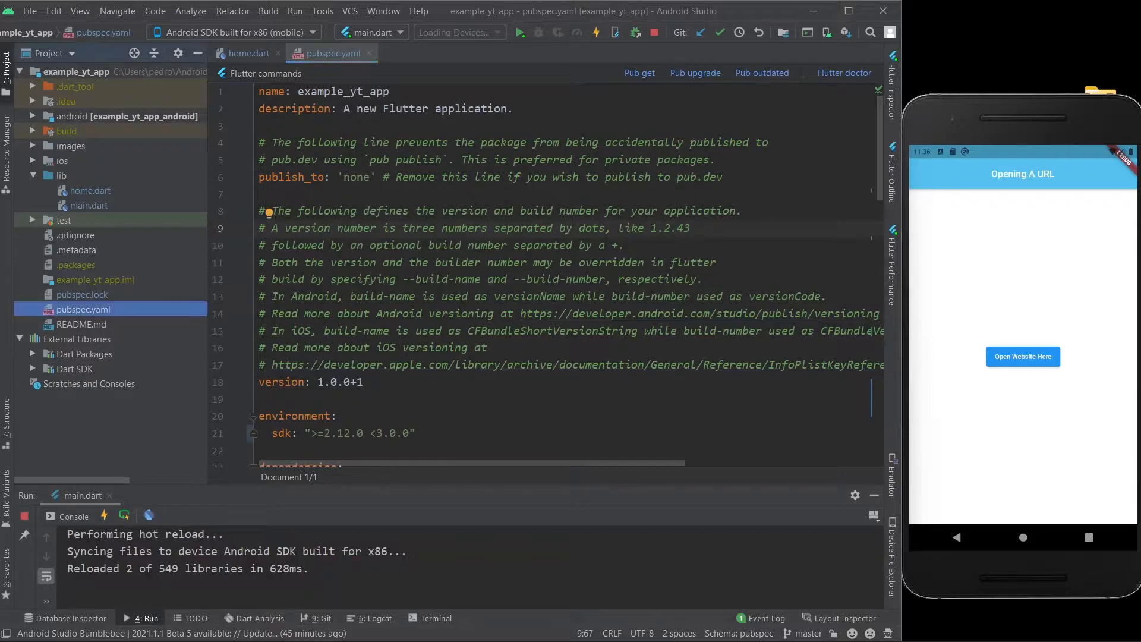
pyautogui.scroll(-3)
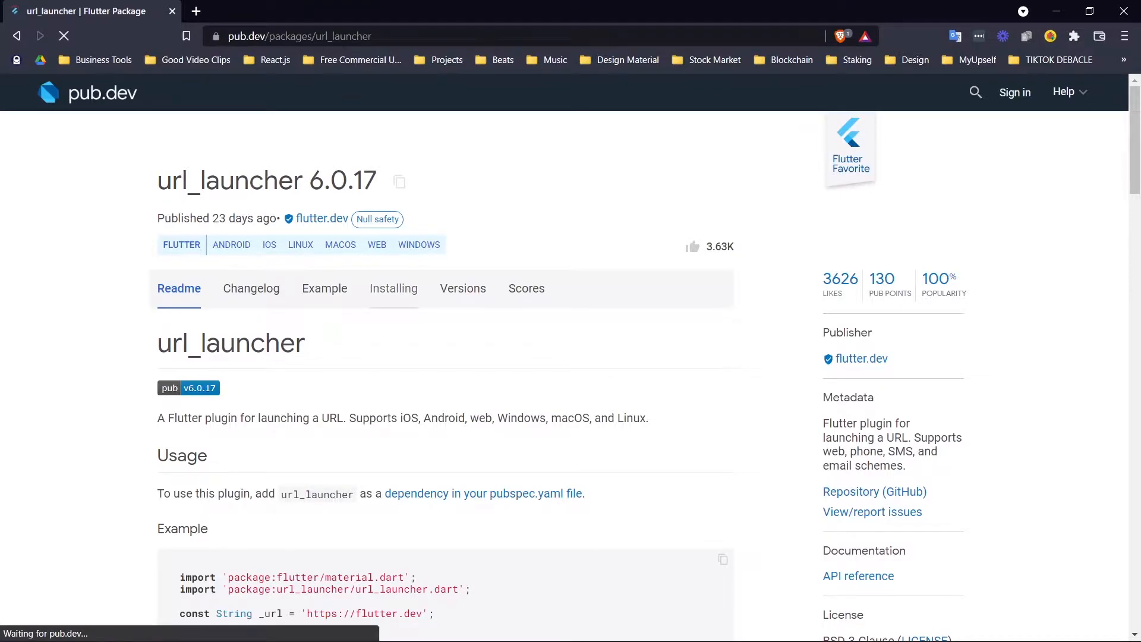
pyautogui.click(394, 288)
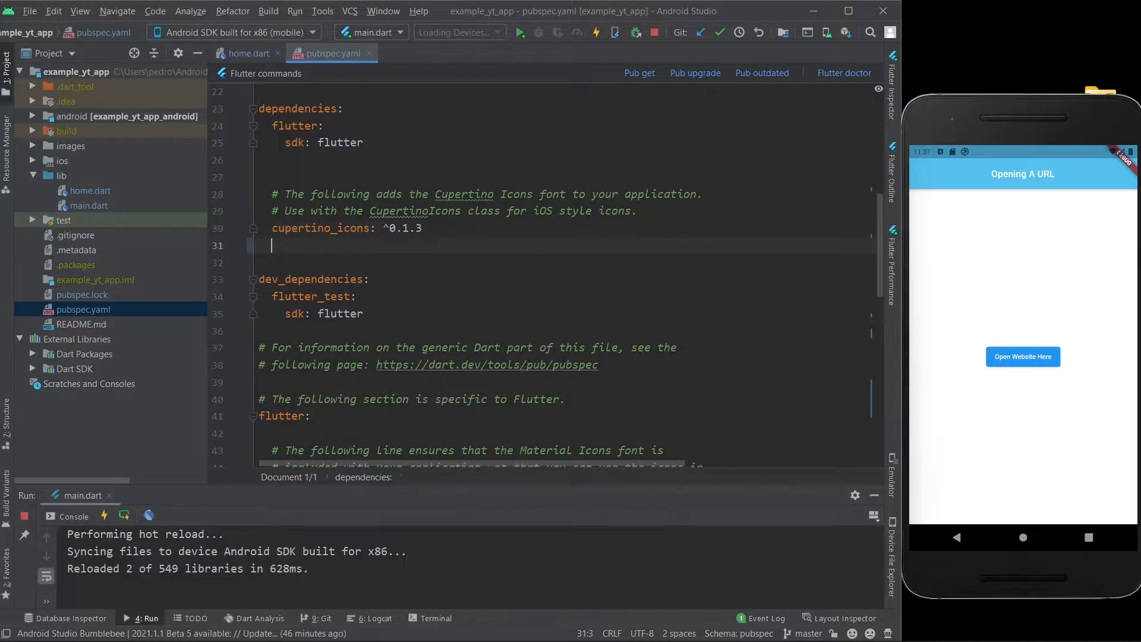
# Add url_launcher: ^6.0.17 under dependencies and run Pub get, settling on ^5.4.2
pyautogui.write('url_launcher: ^6.0.17')
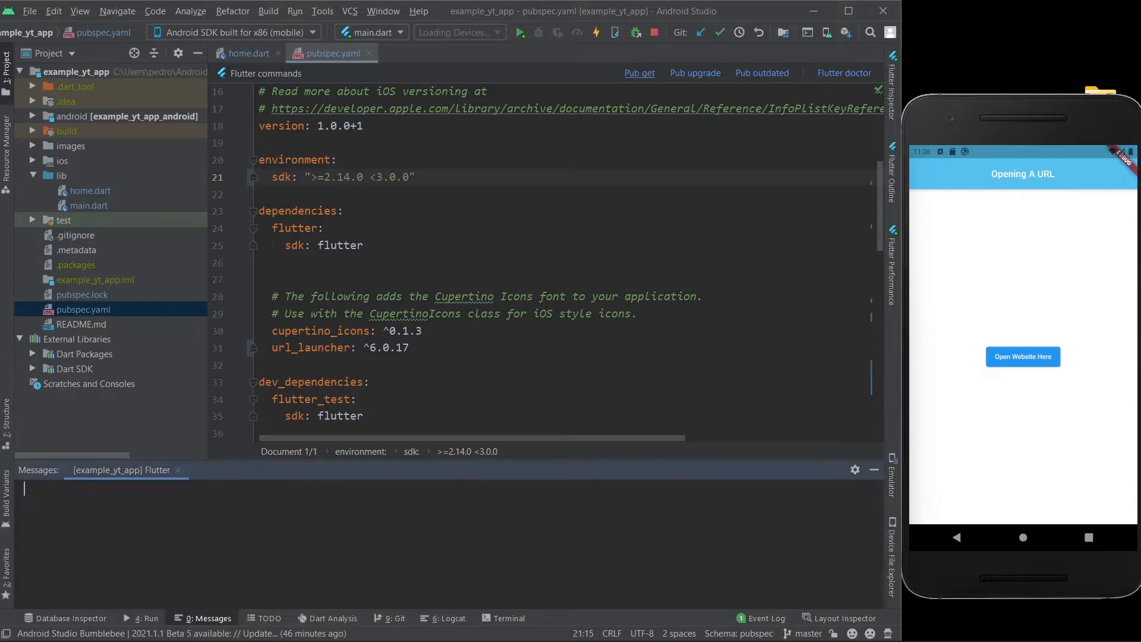
pyautogui.click(639, 73)
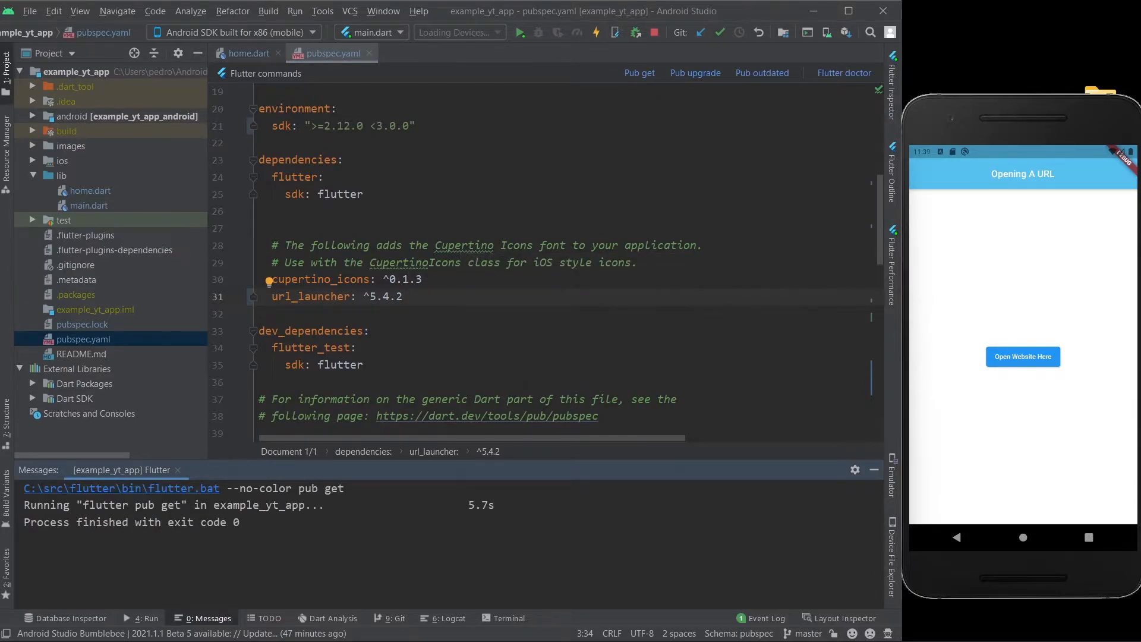
pyautogui.moveTo(368, 52)
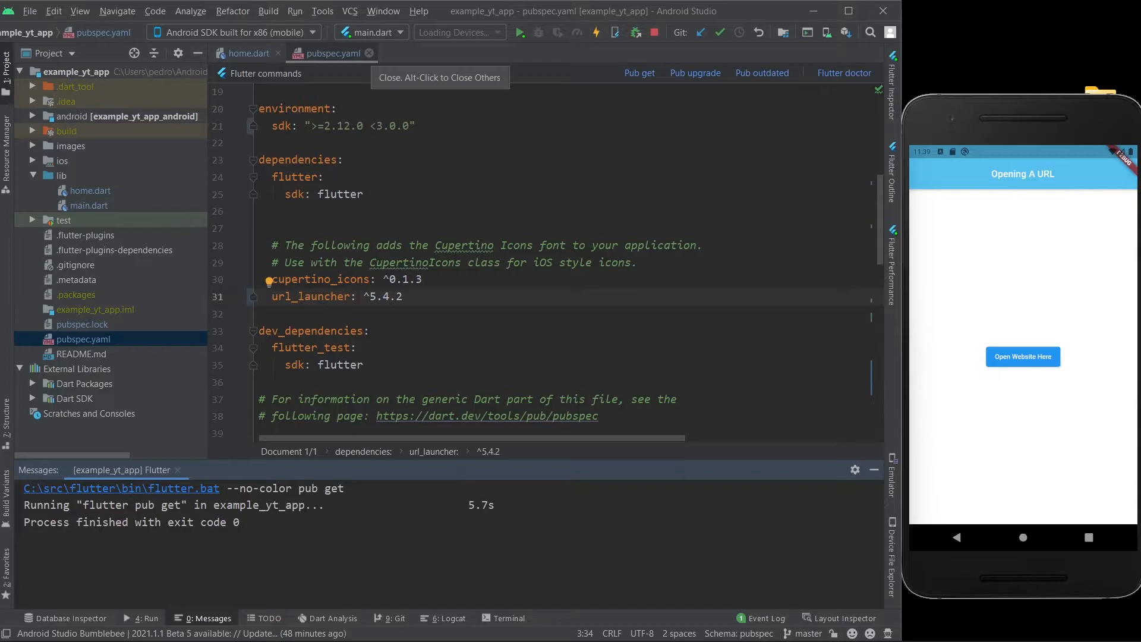
pyautogui.moveTo(370, 53)
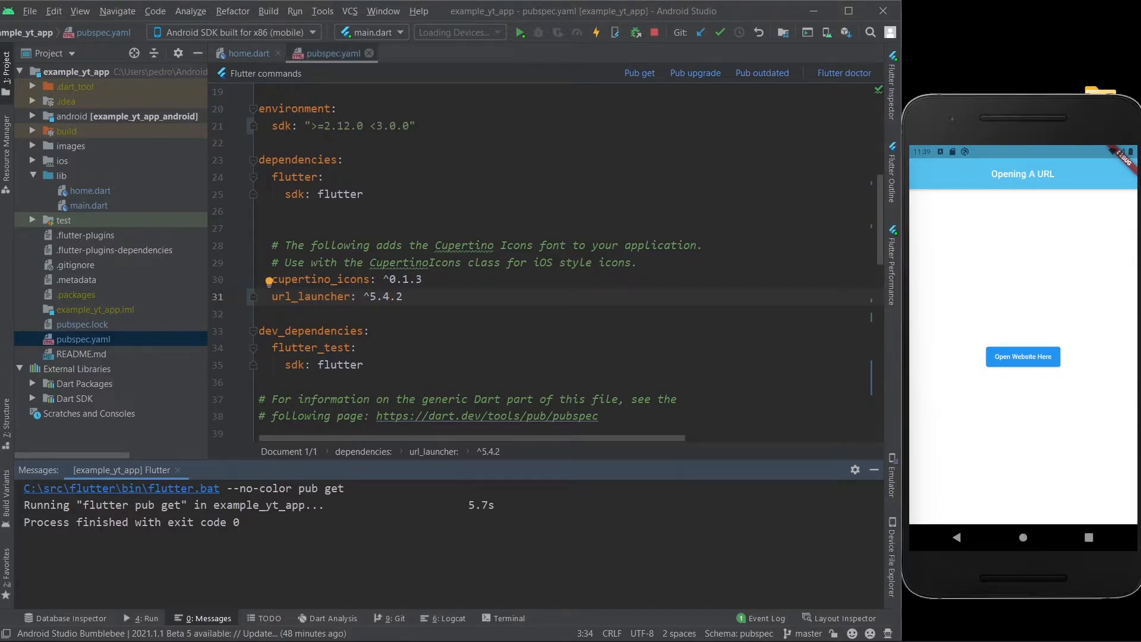
# Back in home.dart, declare a launchURL(String url) async method in the Home widget
pyautogui.click(247, 53)
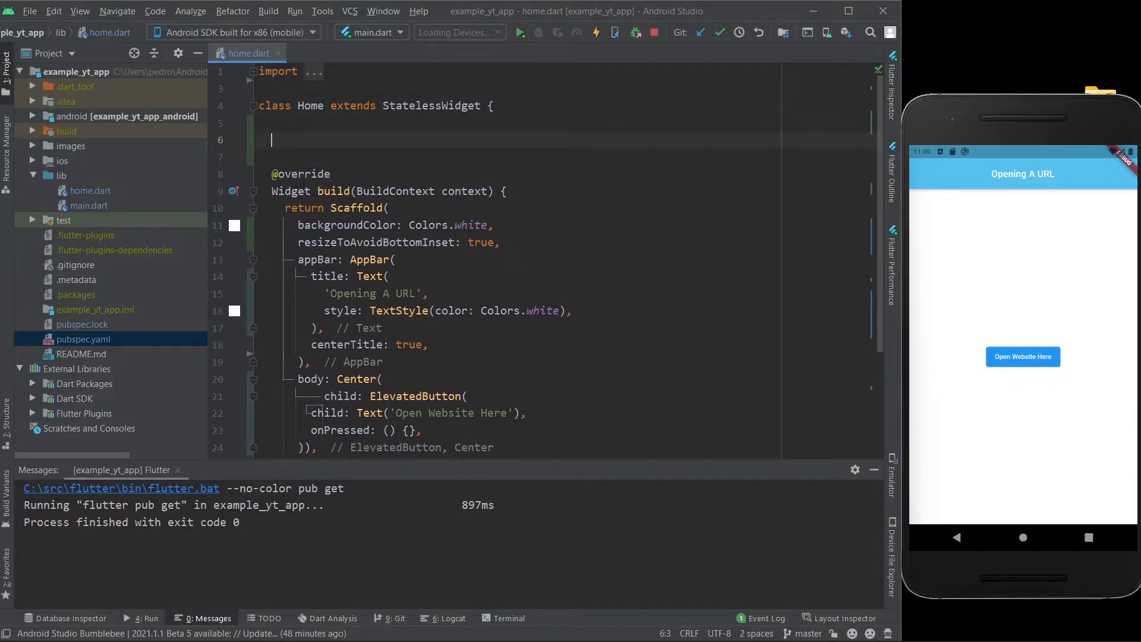
pyautogui.write('launchURL')
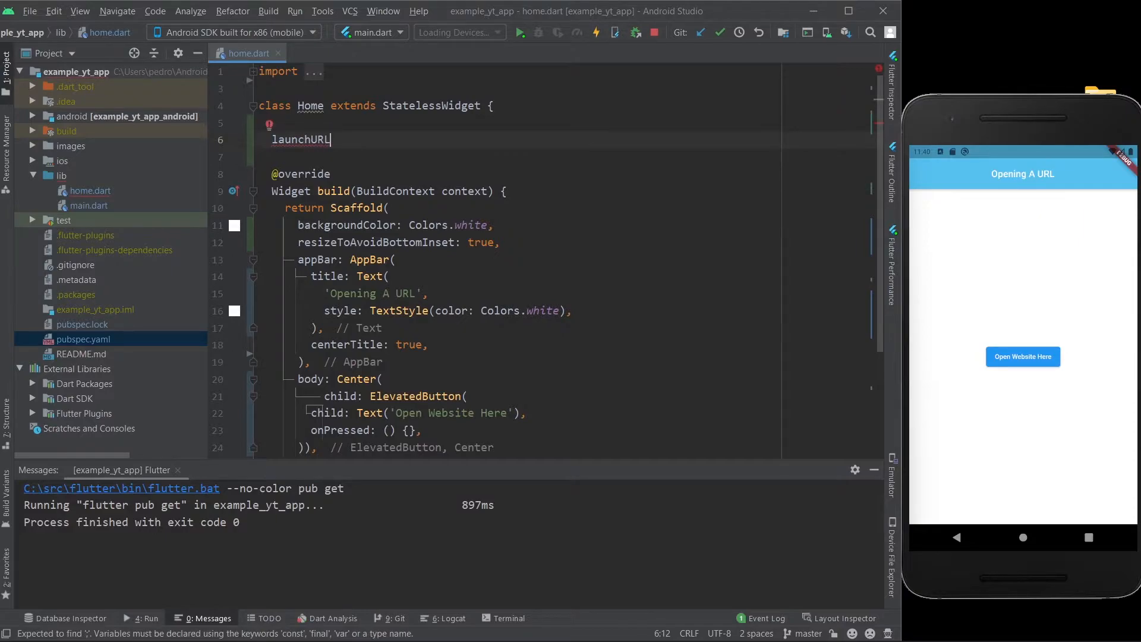
pyautogui.write('()')
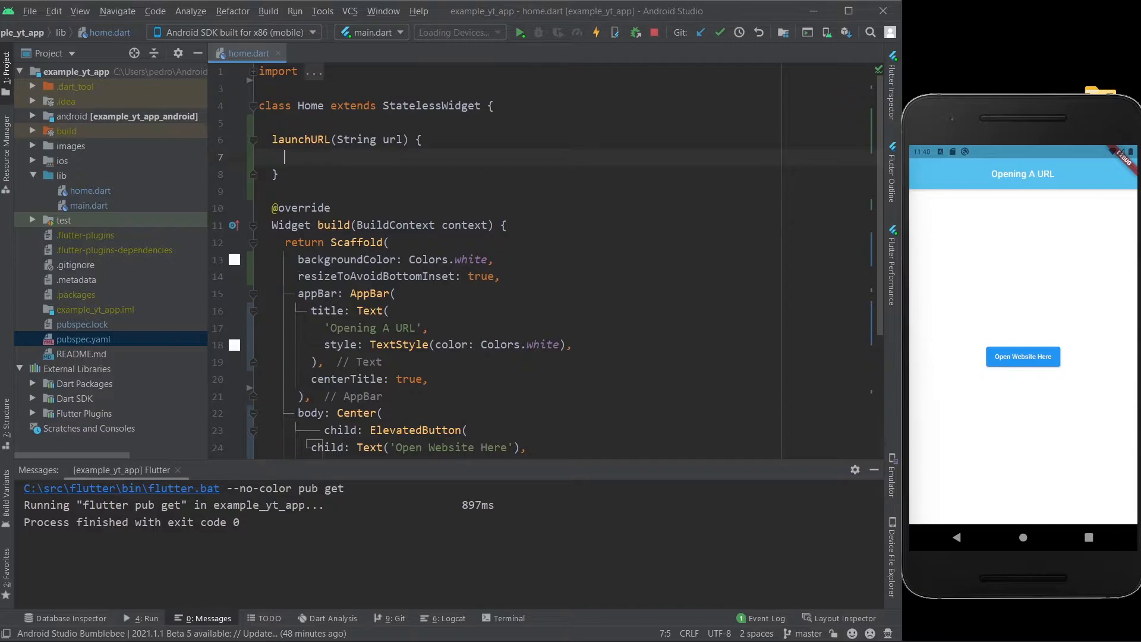
pyautogui.write('async')
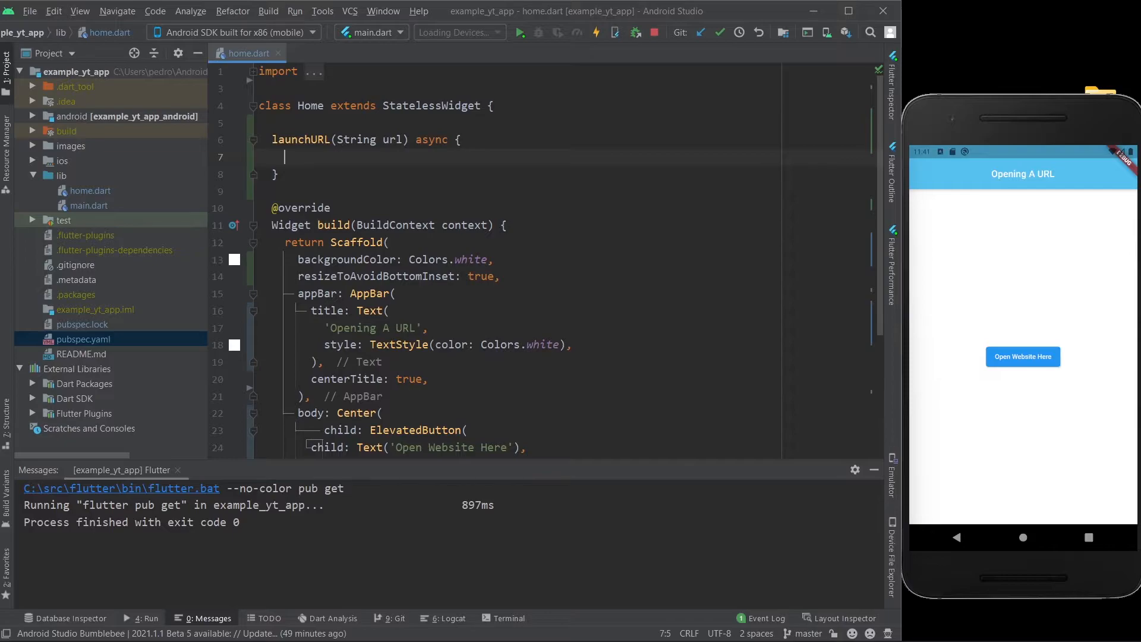
# Add if (await canLaunch(url)) { await launchURL(url); } inside the method
pyautogui.write('if (')
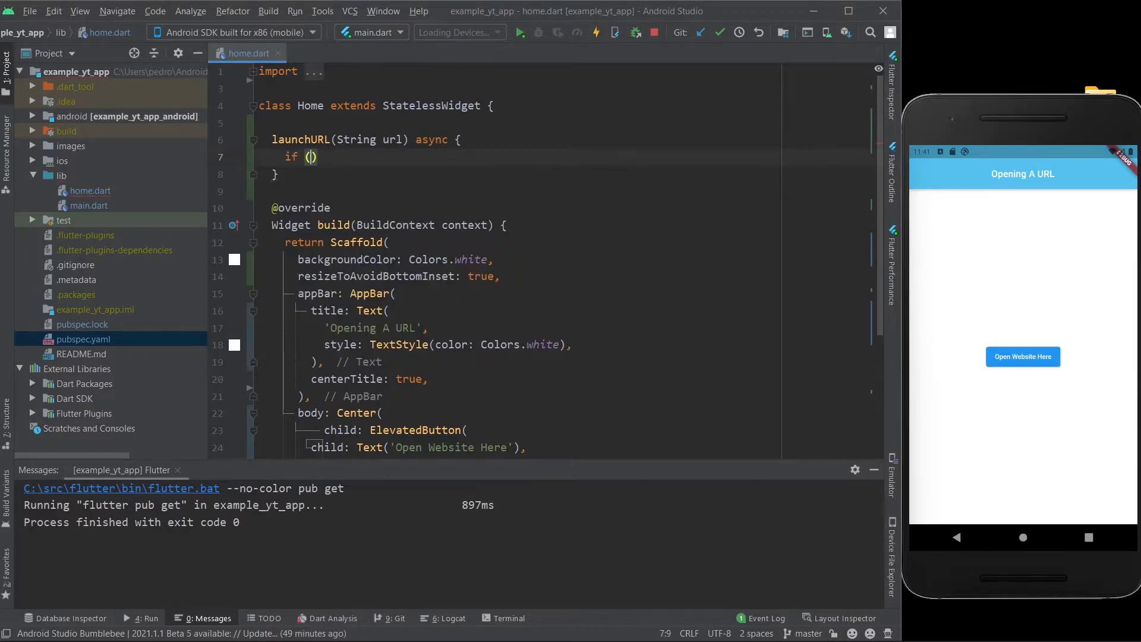
pyautogui.write('await canL')
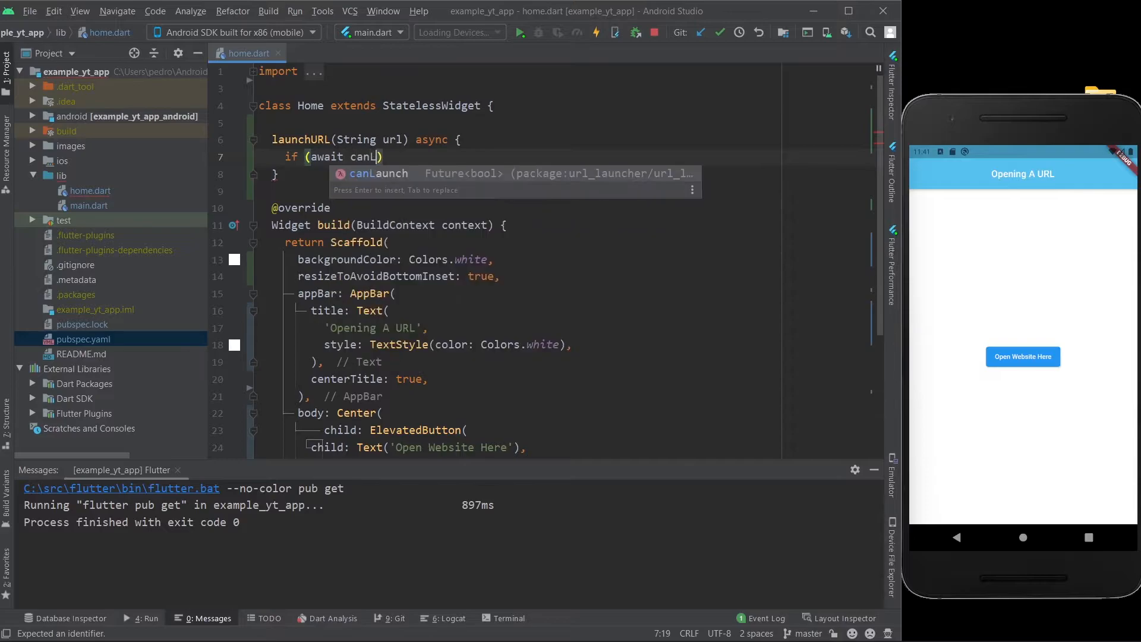
pyautogui.write('aun')
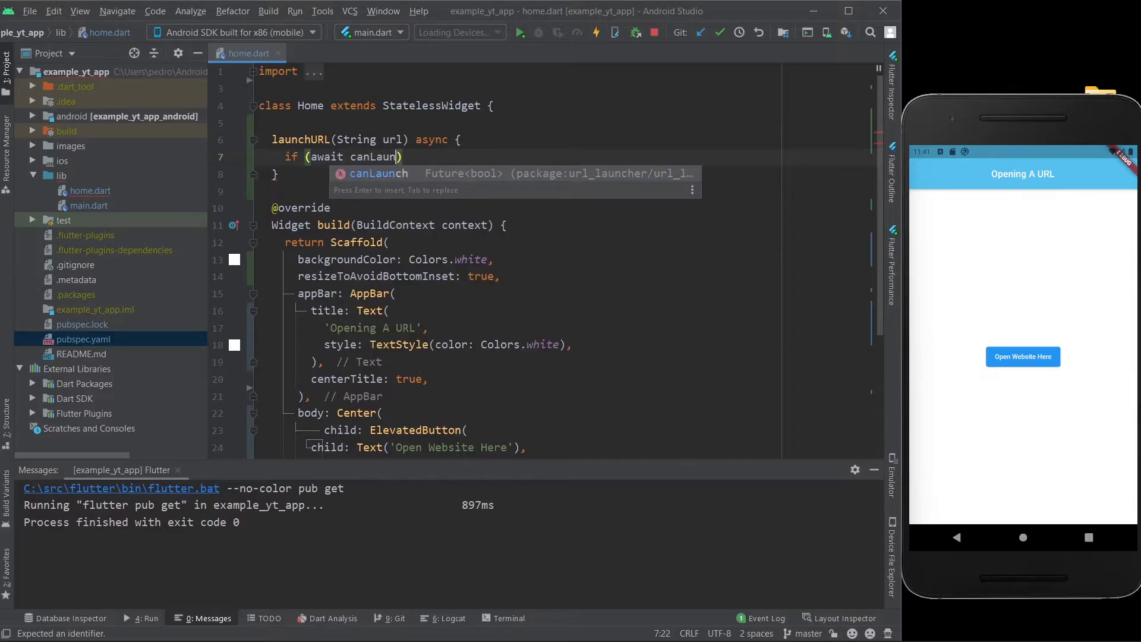
pyautogui.write('urlString')
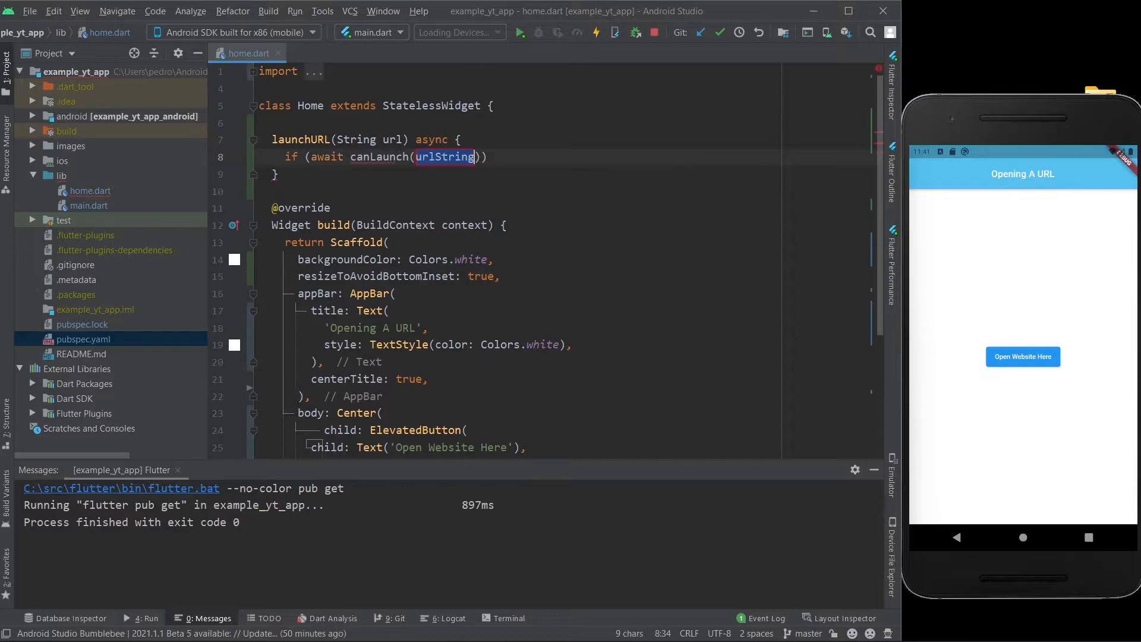
pyautogui.doubleClick(390, 139)
pyautogui.write(' {')
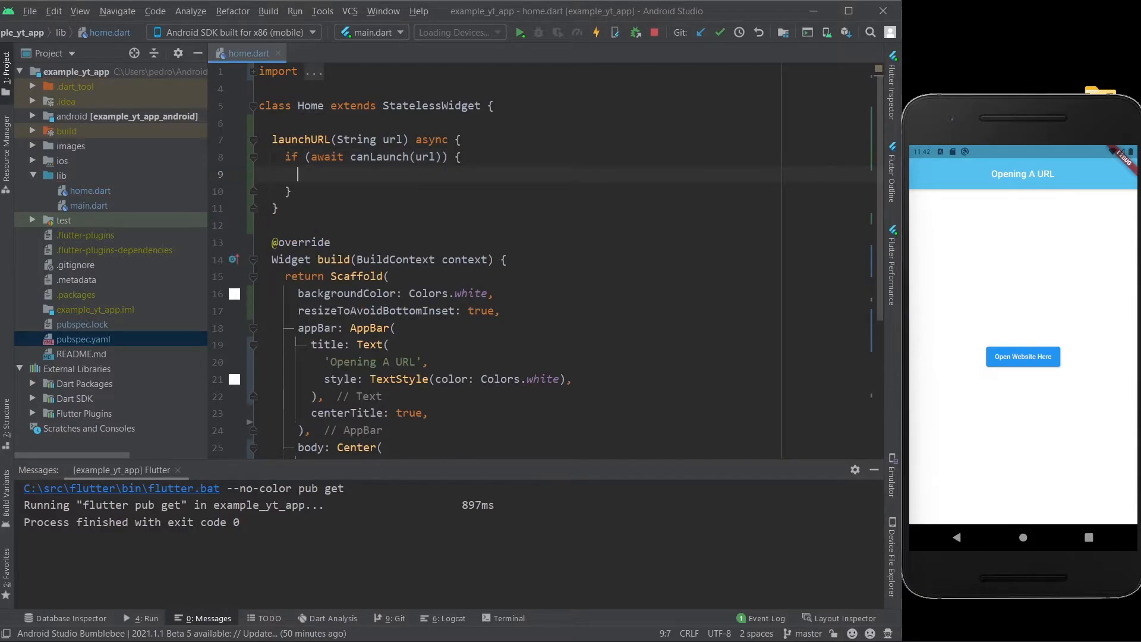
pyautogui.write('await')
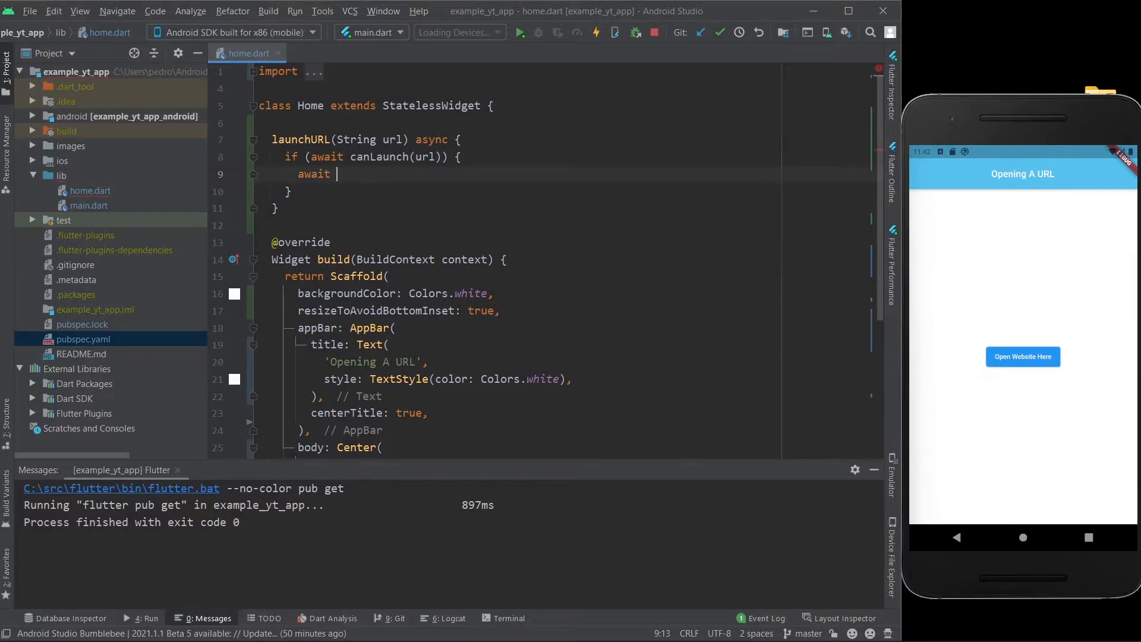
pyautogui.write('launchURL(url);')
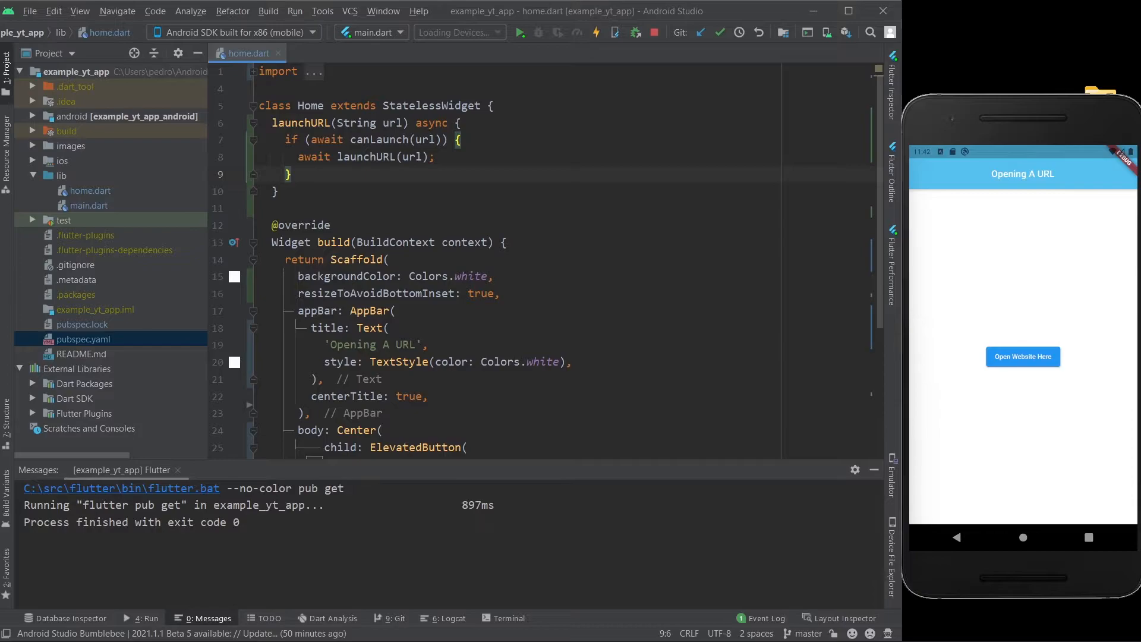
# Add the else branch throwing 'Could not launch $url'
pyautogui.write('else {')
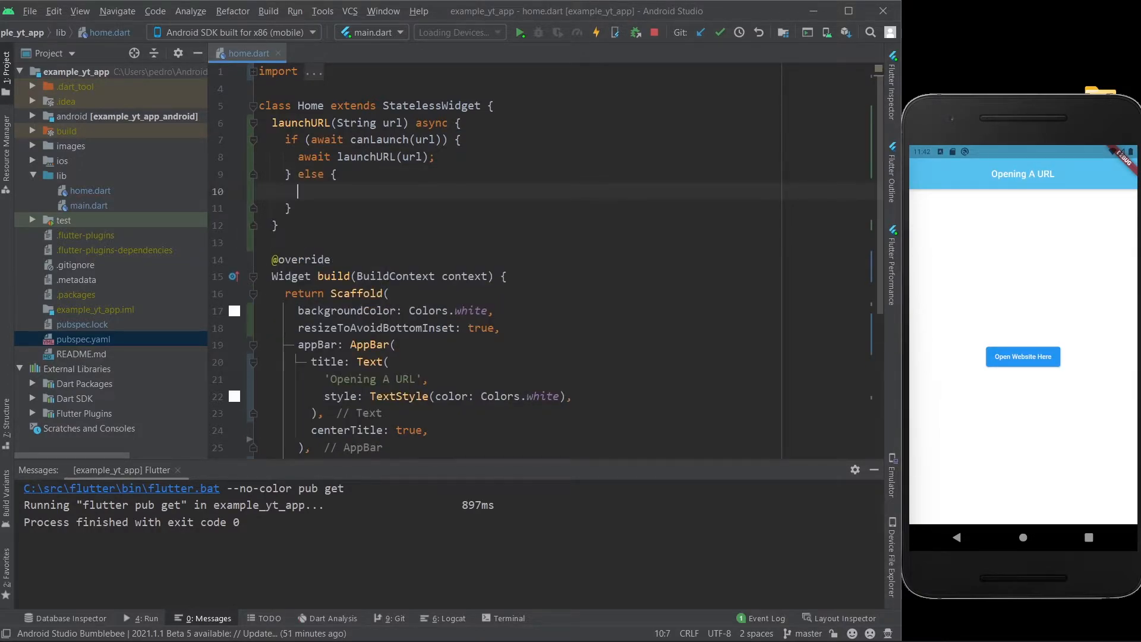
pyautogui.write('throw')
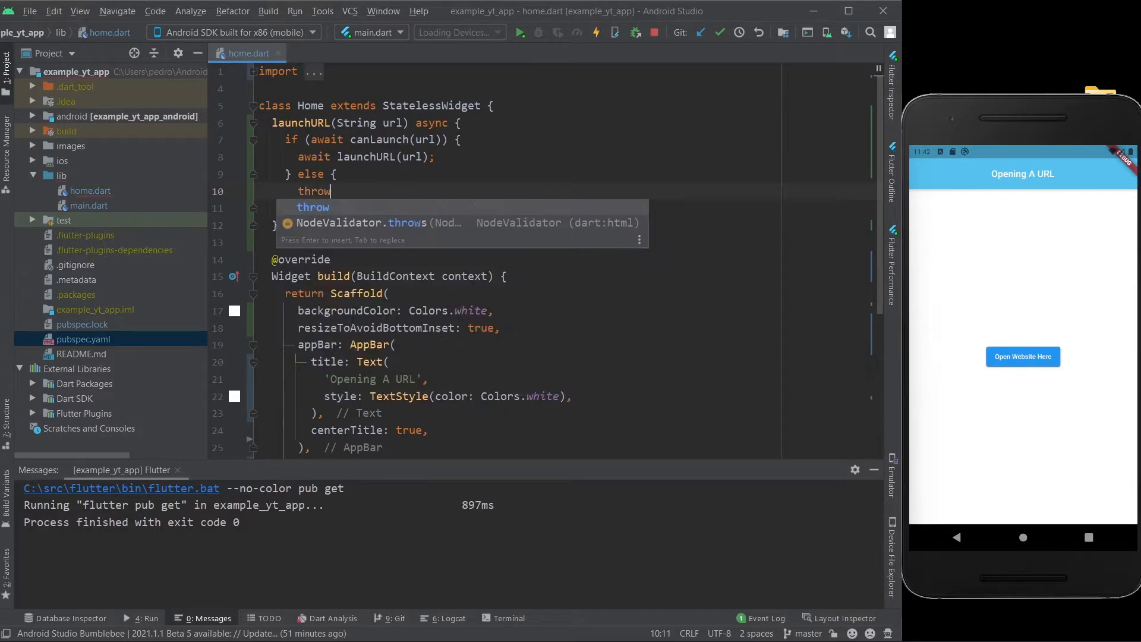
pyautogui.write("'Could not launch $url")
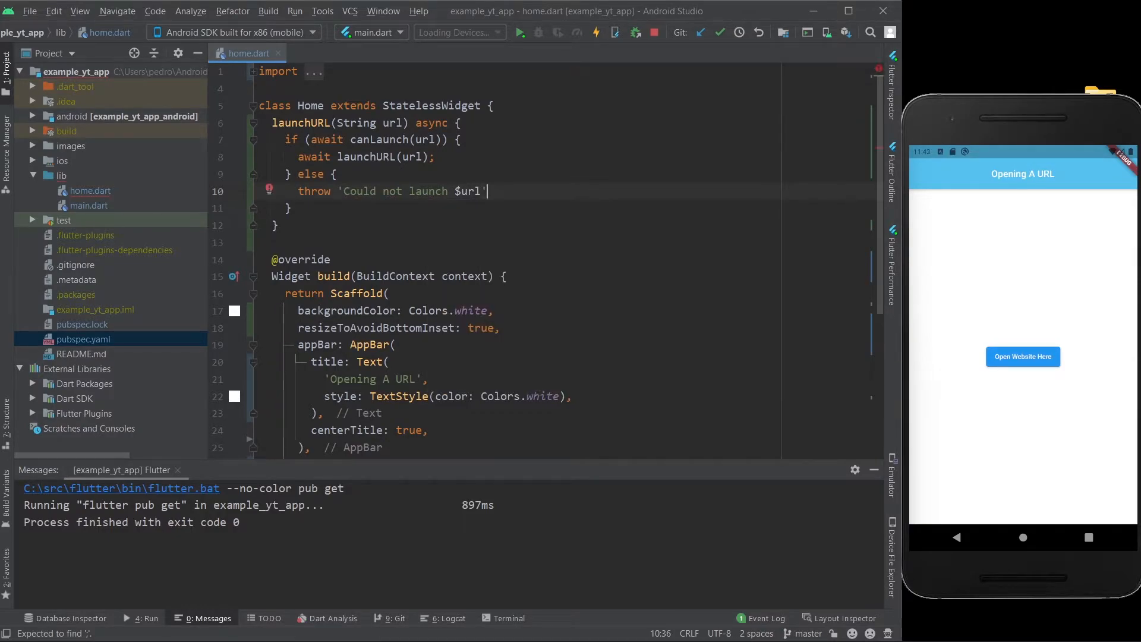
pyautogui.write(';')
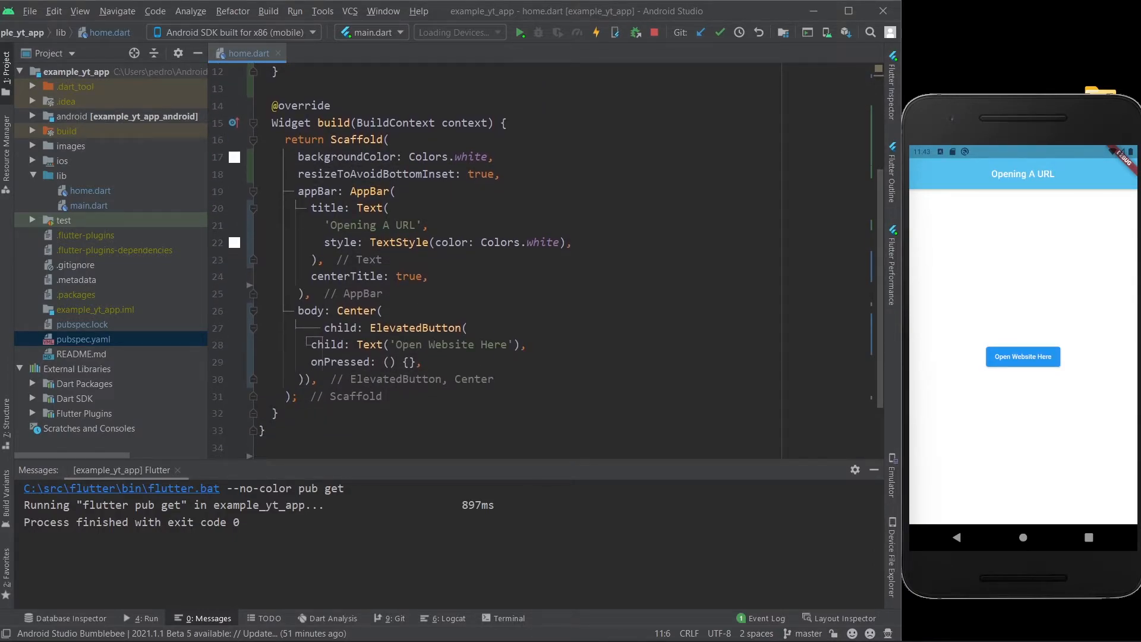
pyautogui.doubleClick(417, 328)
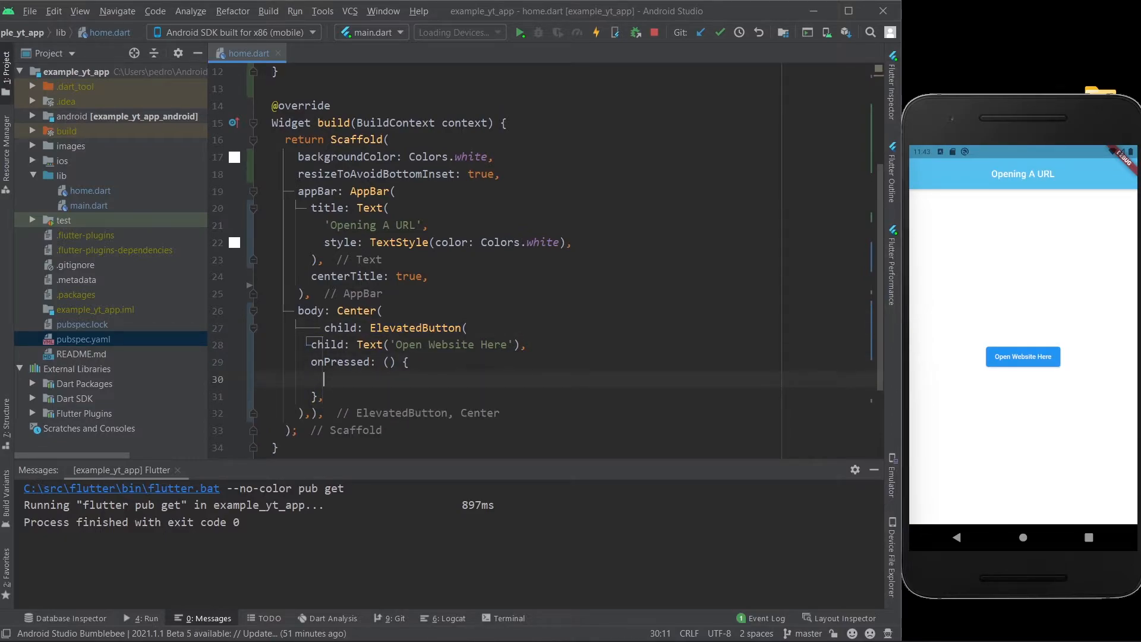
pyautogui.write('const')
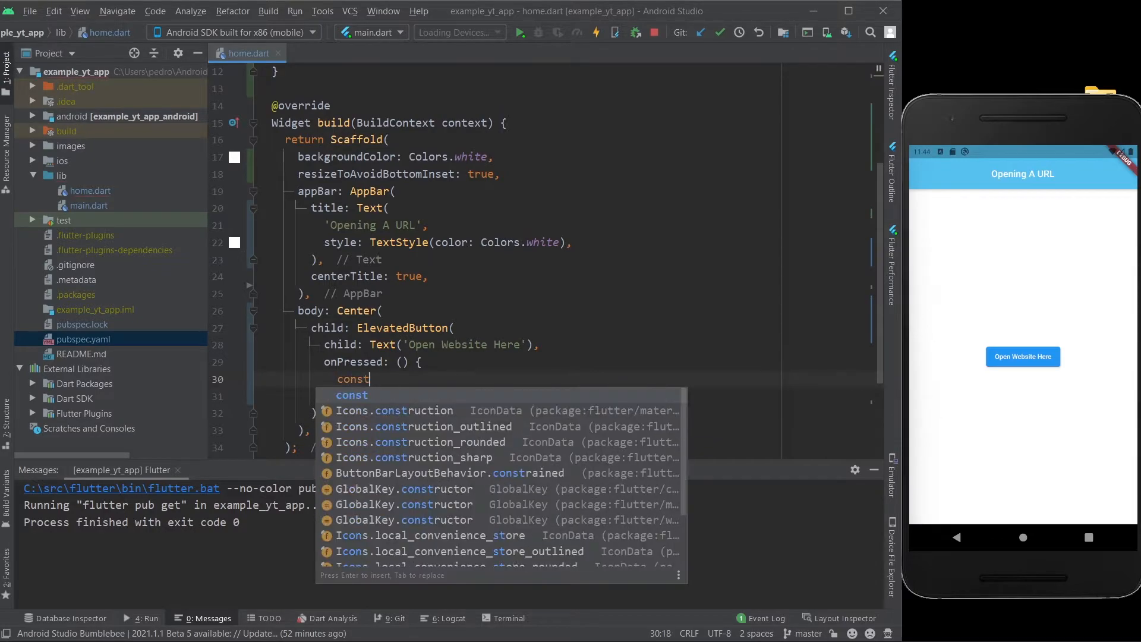
pyautogui.write('url')
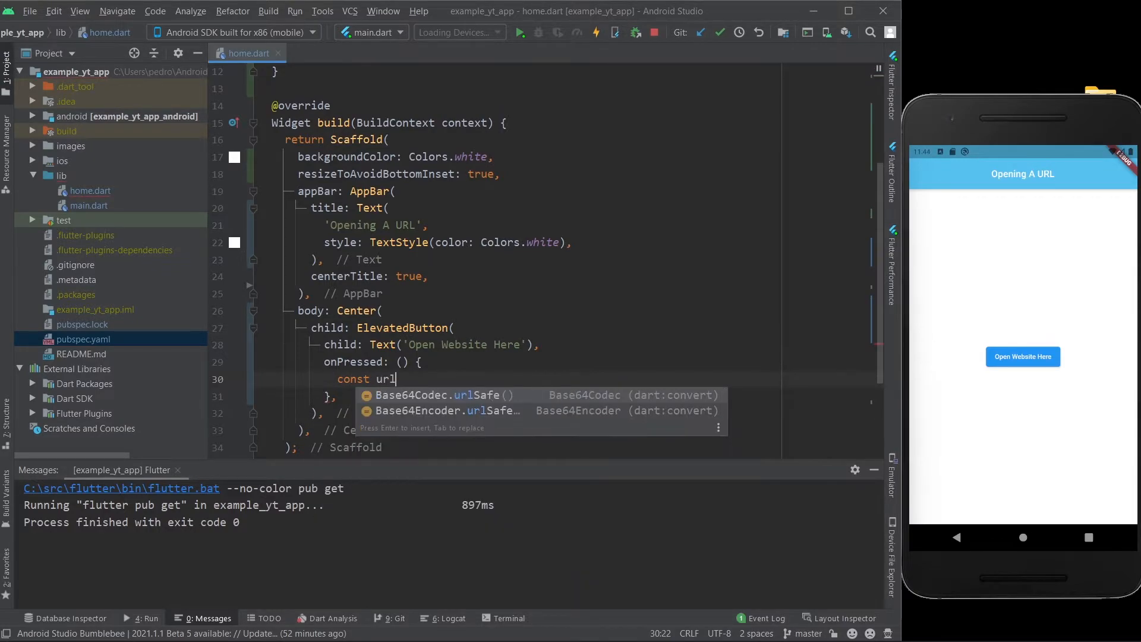
pyautogui.write('=')
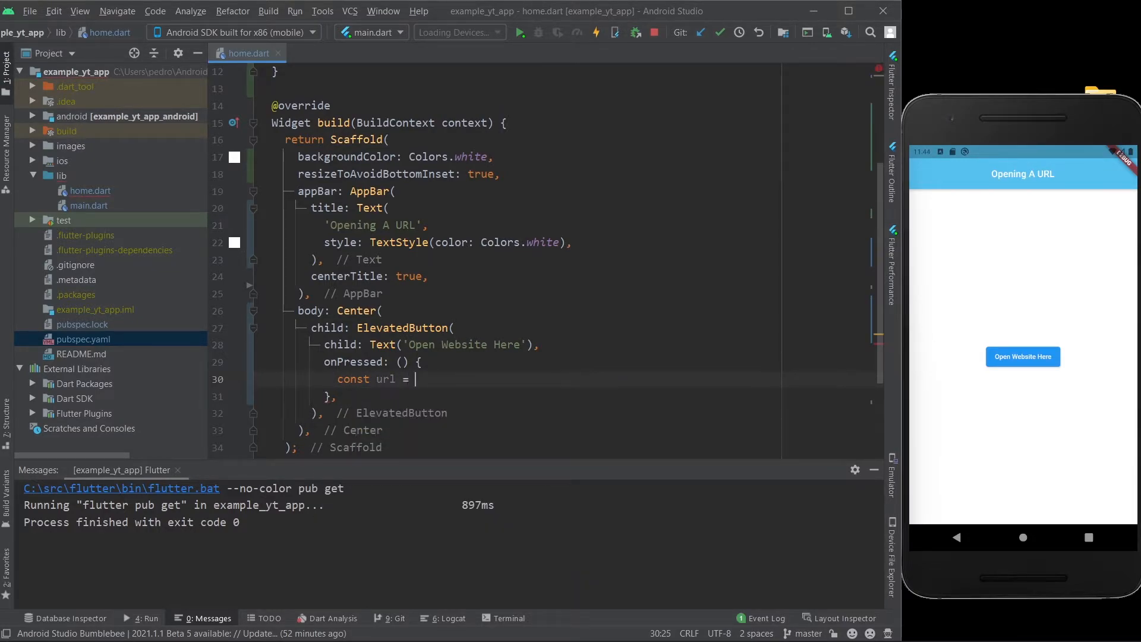
pyautogui.write("'https://youtube.com/'")
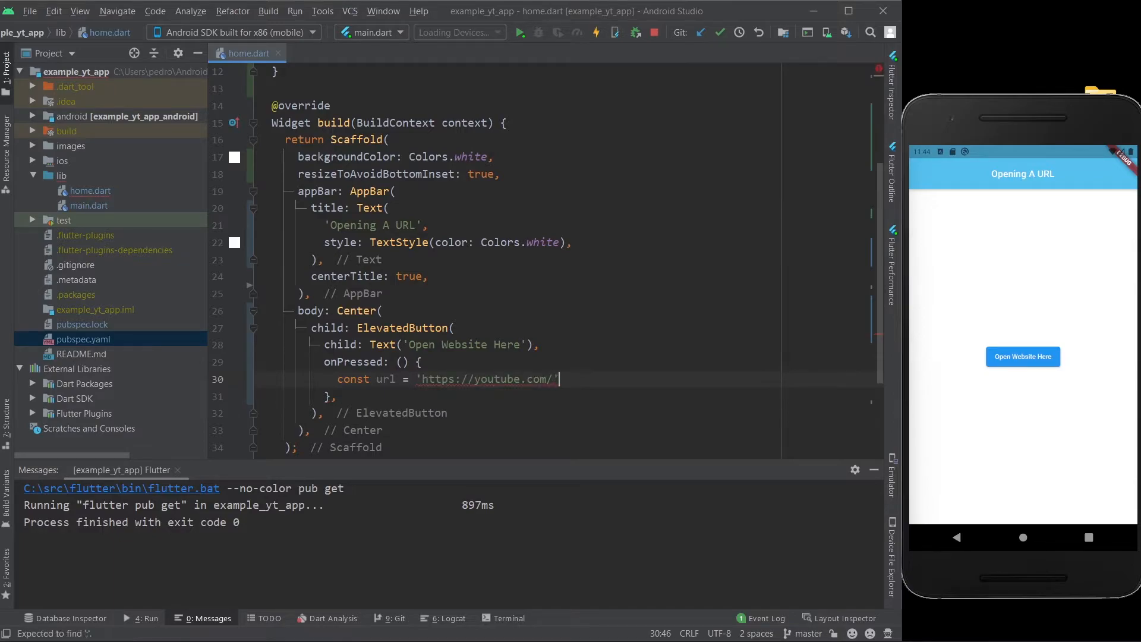
pyautogui.write(';')
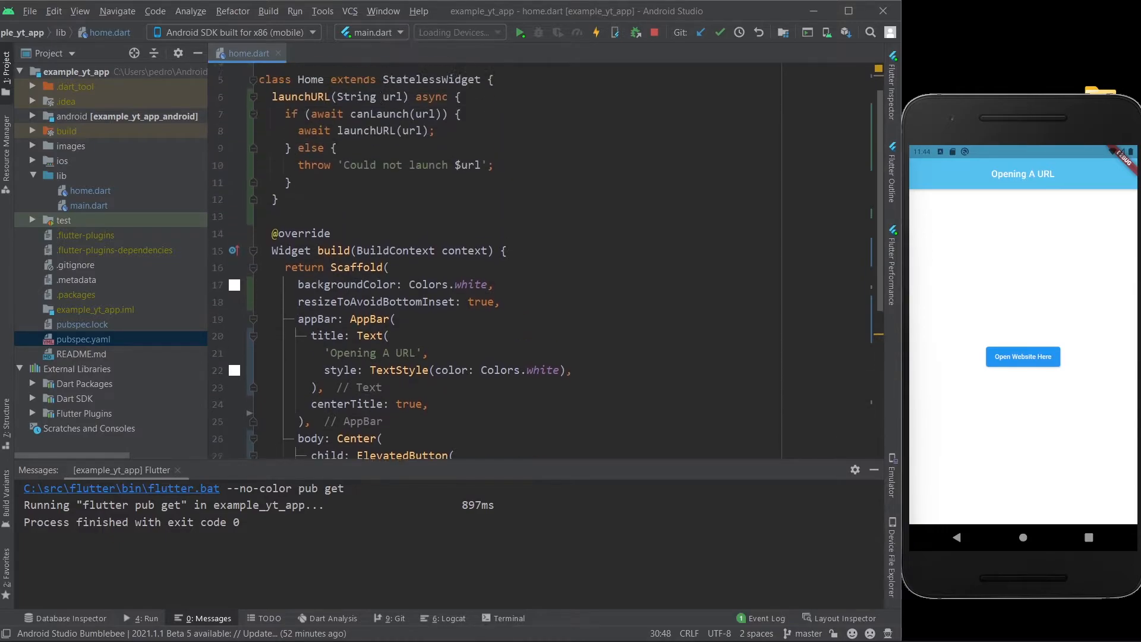
# Call launchURL(url); below the url constant in onPressed
pyautogui.doubleClick(300, 123)
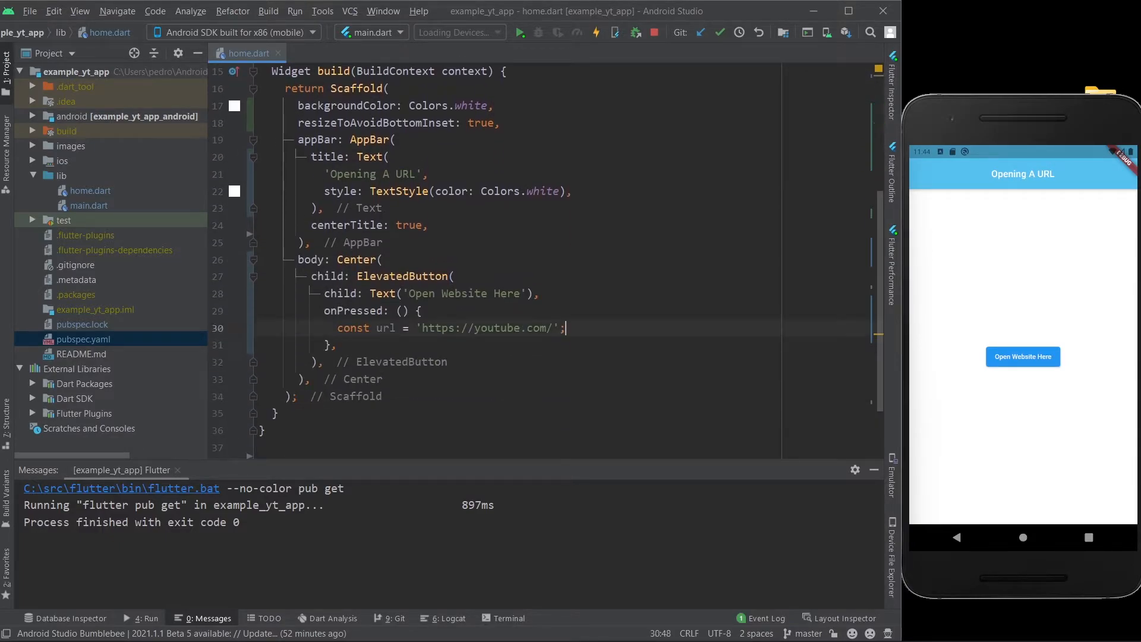
pyautogui.write('launchURL()')
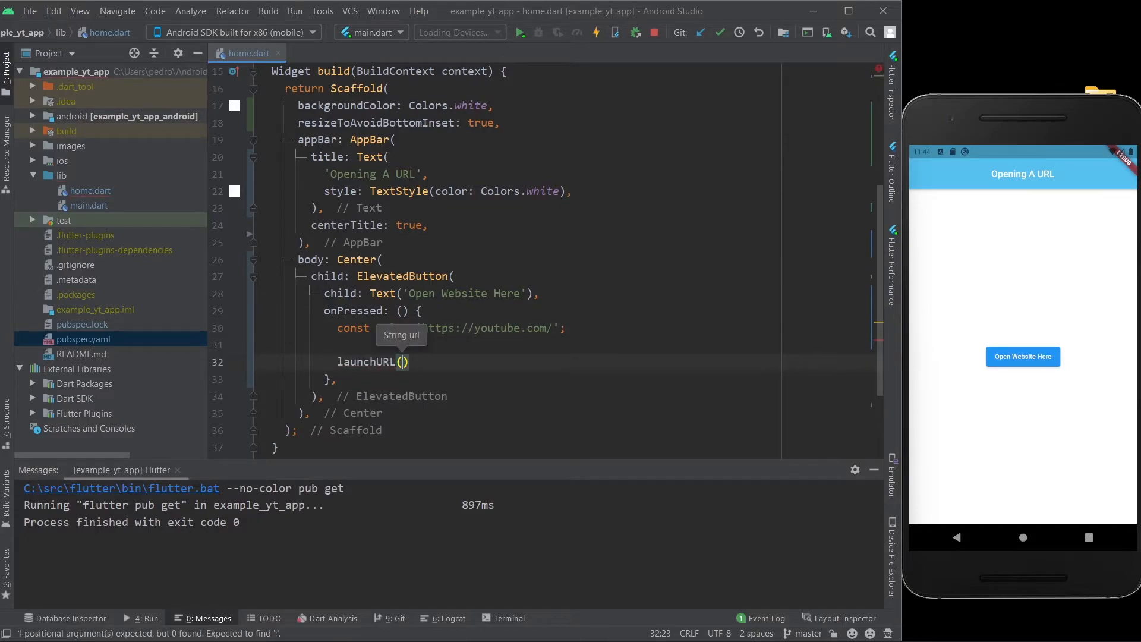
pyautogui.doubleClick(387, 329)
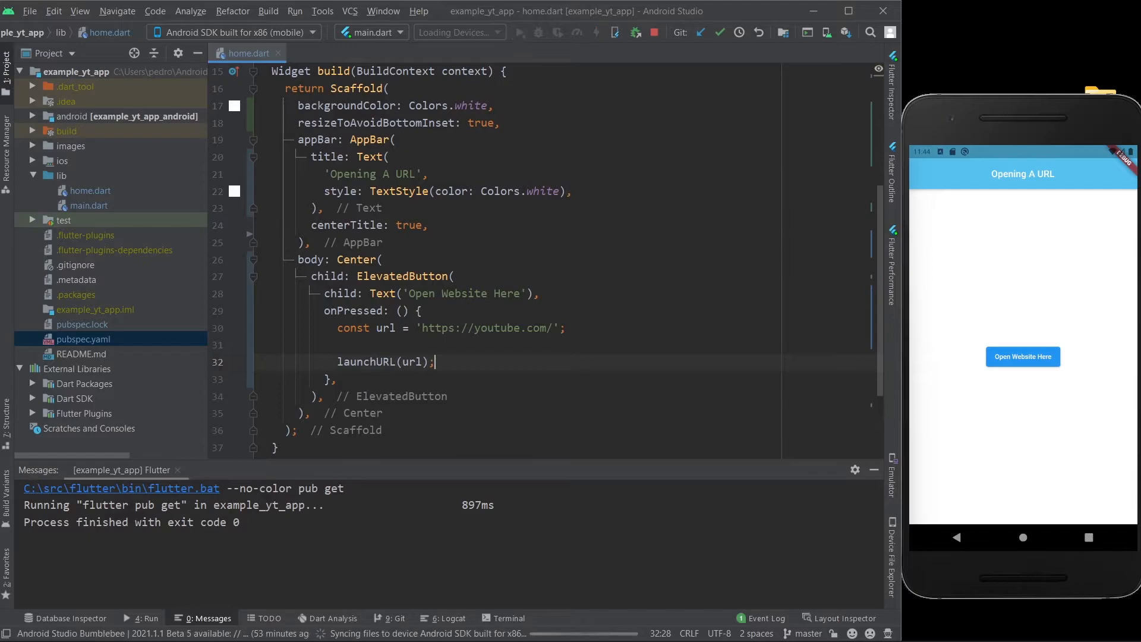
# In the yt_tutorial project add url_launcher: ^6.0.17 to pubspec.yaml, run Pub get, and return to home.dart
pyautogui.click(520, 31)
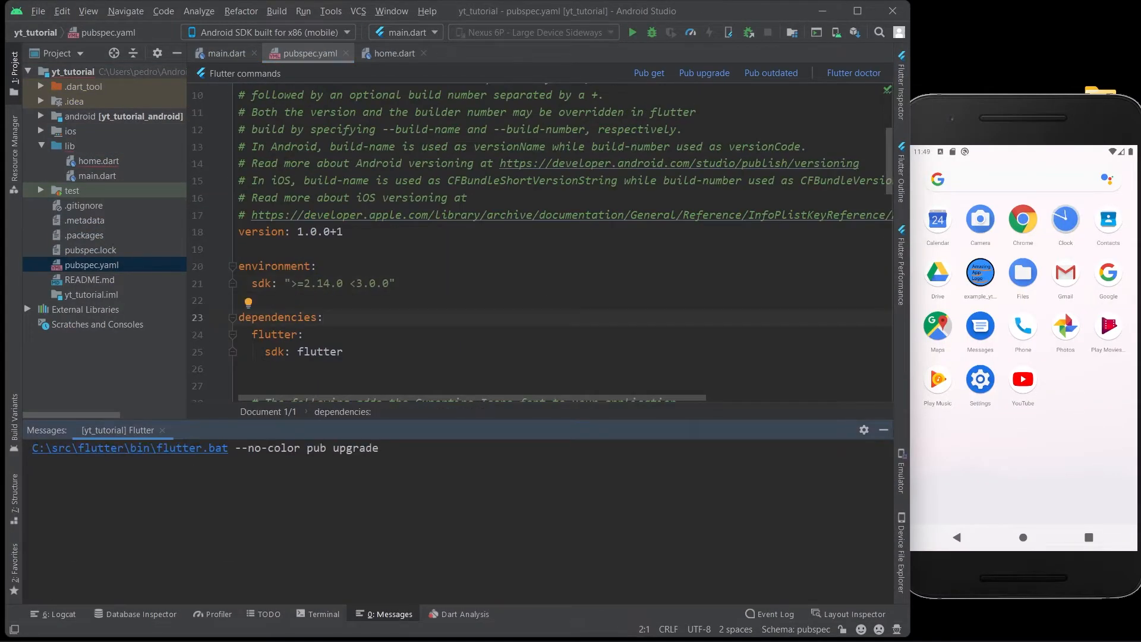
pyautogui.click(322, 613)
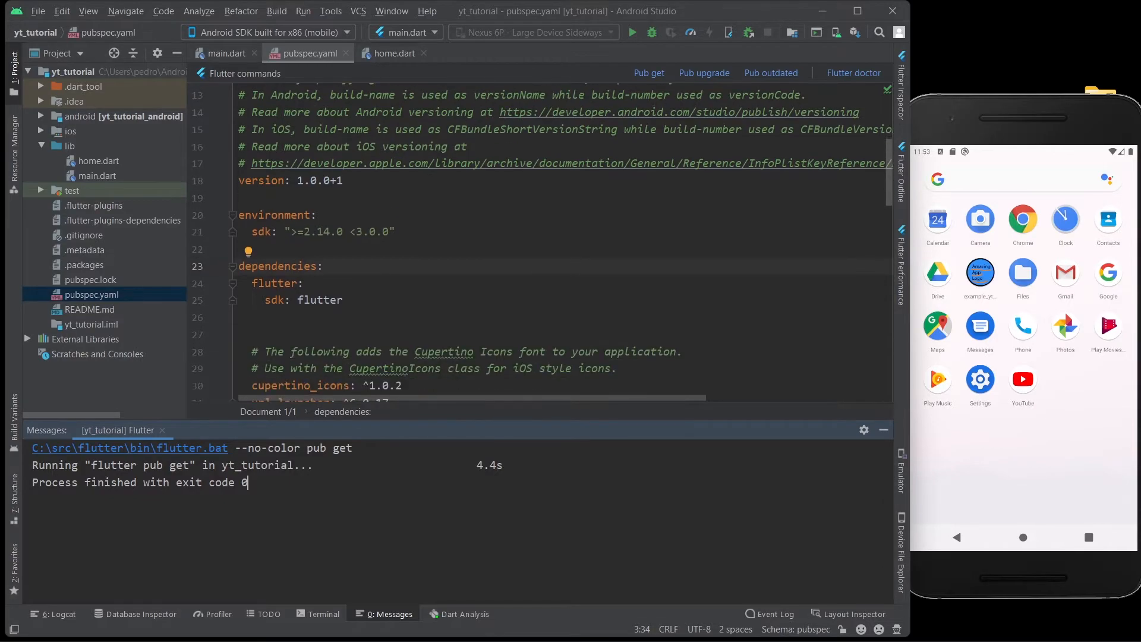
pyautogui.write('url_launcher: ^6.0.17')
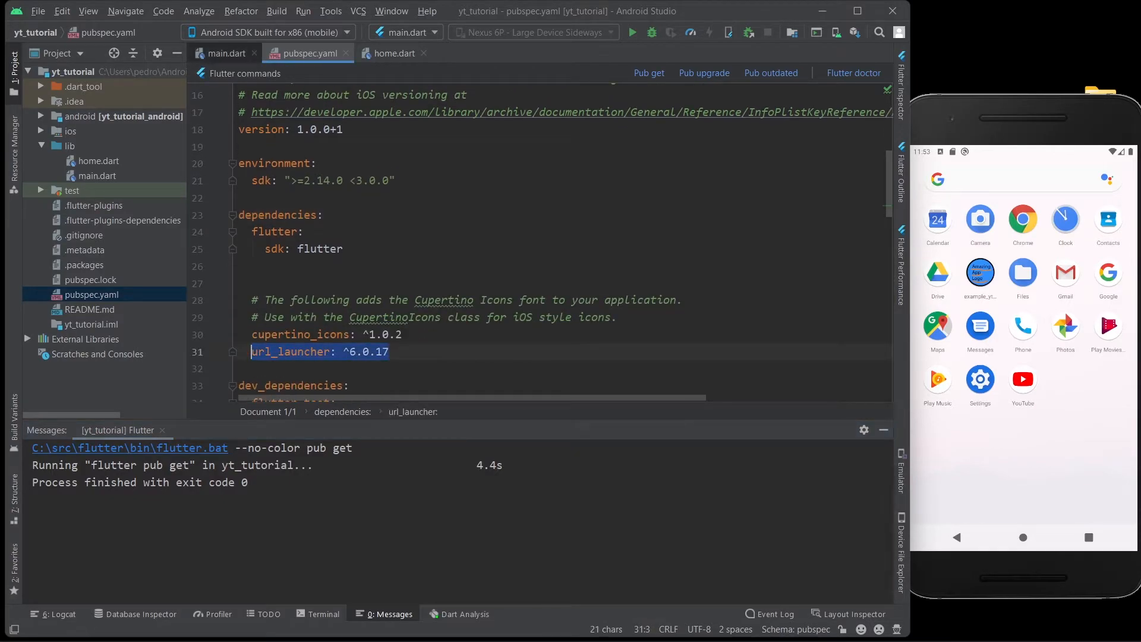
pyautogui.click(395, 53)
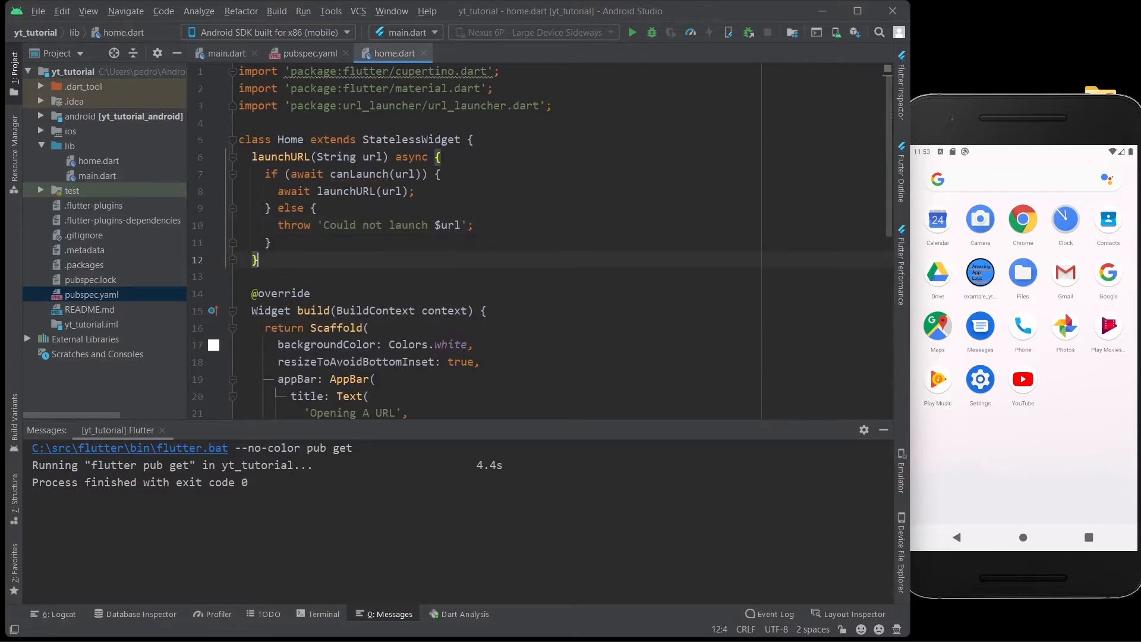
# Replace the recursive call with await launch(url);, hot restart, and tap Open Website Here
pyautogui.click(632, 32)
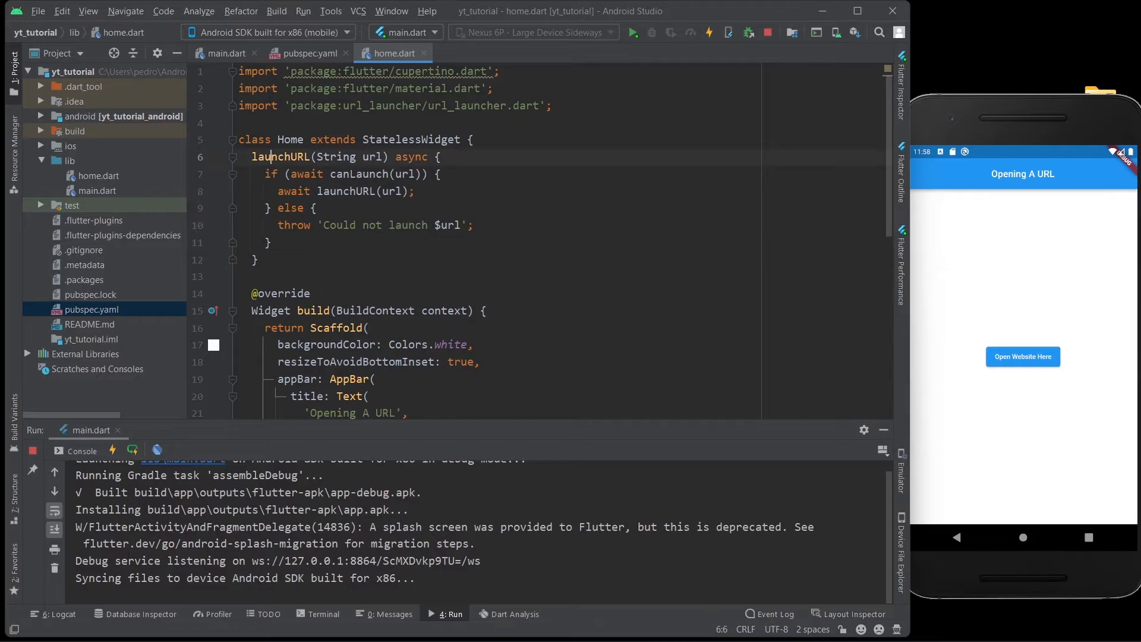
pyautogui.doubleClick(345, 190)
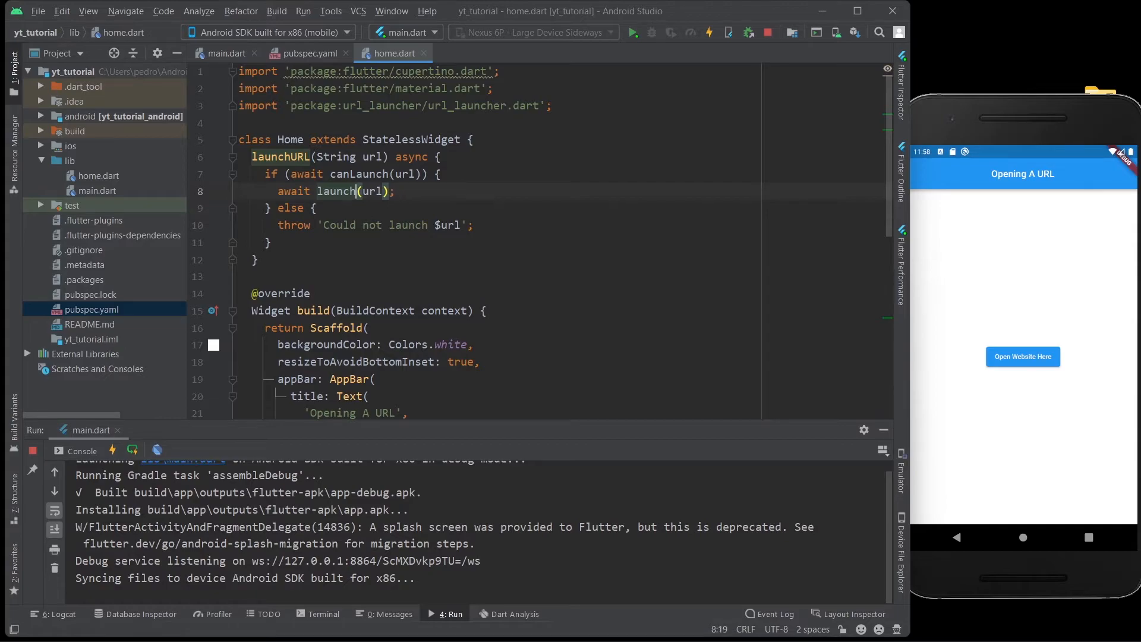
pyautogui.doubleClick(370, 190)
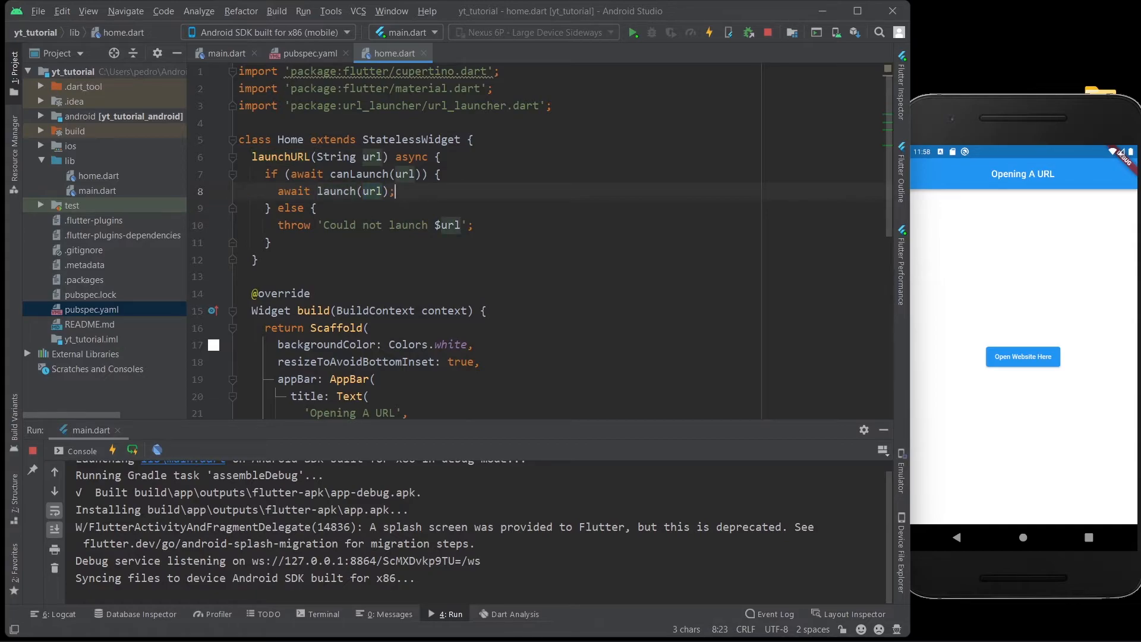
pyautogui.click(709, 32)
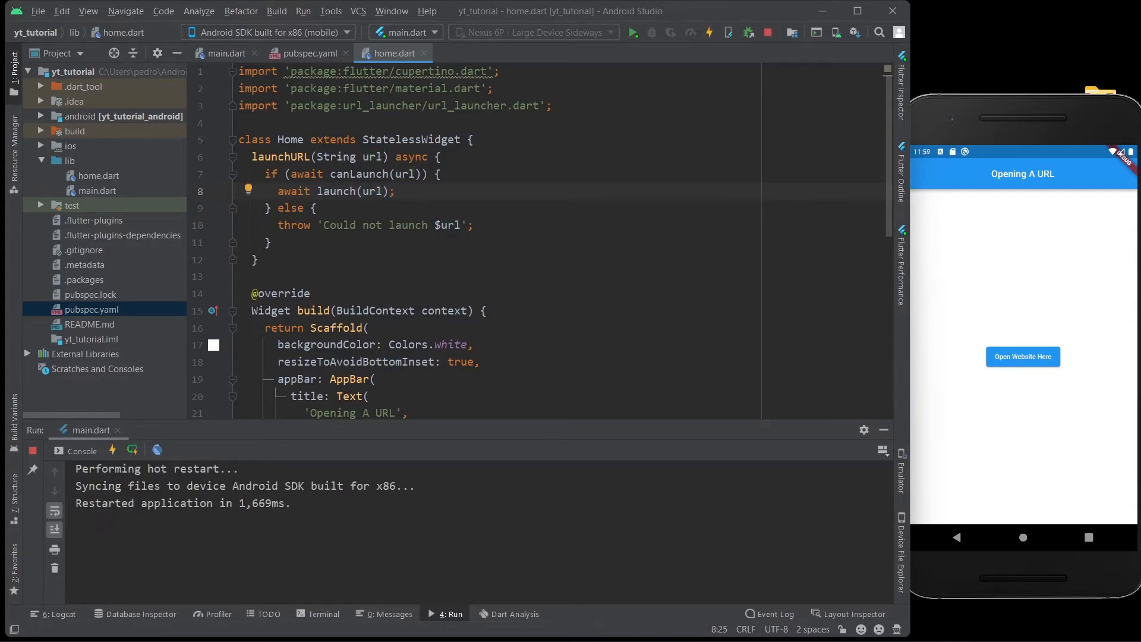
pyautogui.click(1023, 357)
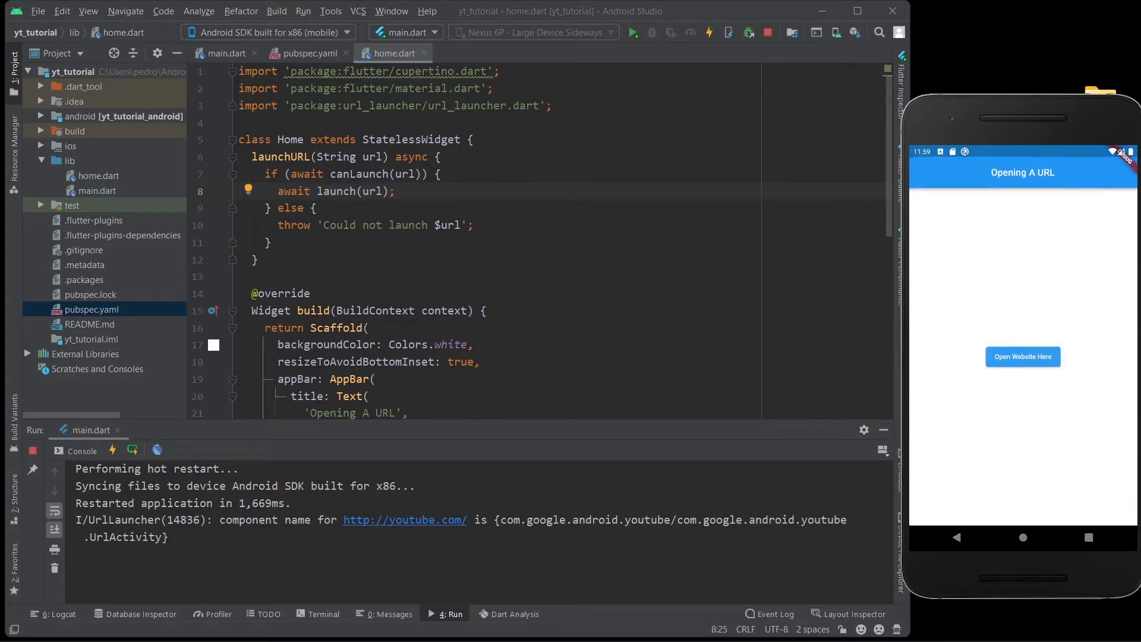
# Open yahoo.com from the button in the emulator's Chrome, accept its first-run prompts, and go back to the app
pyautogui.click(1022, 356)
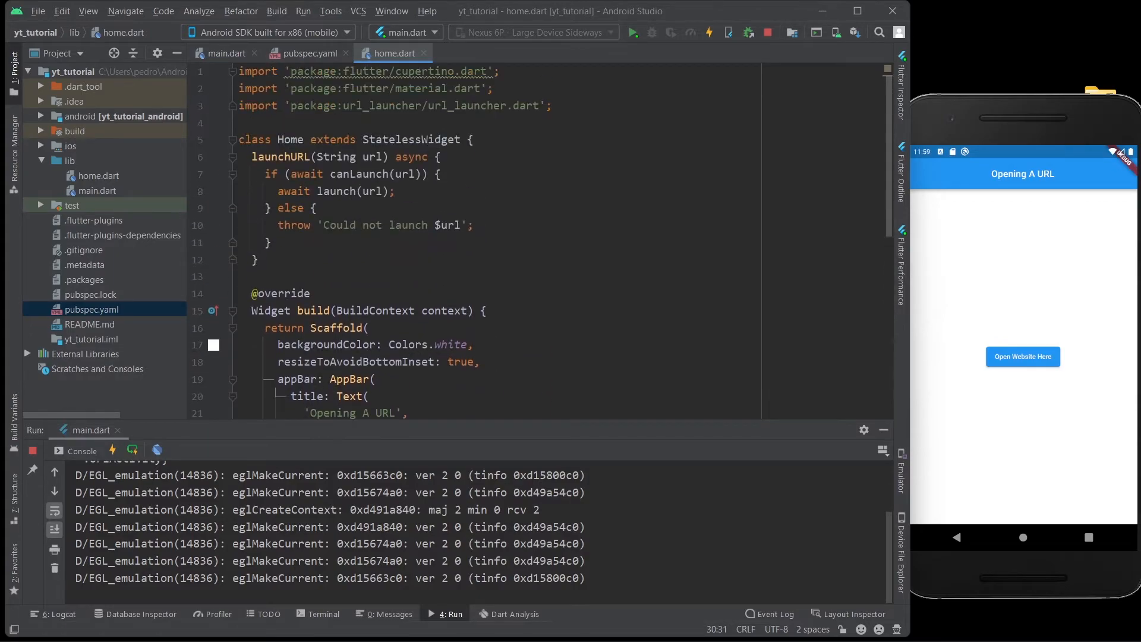
pyautogui.click(708, 32)
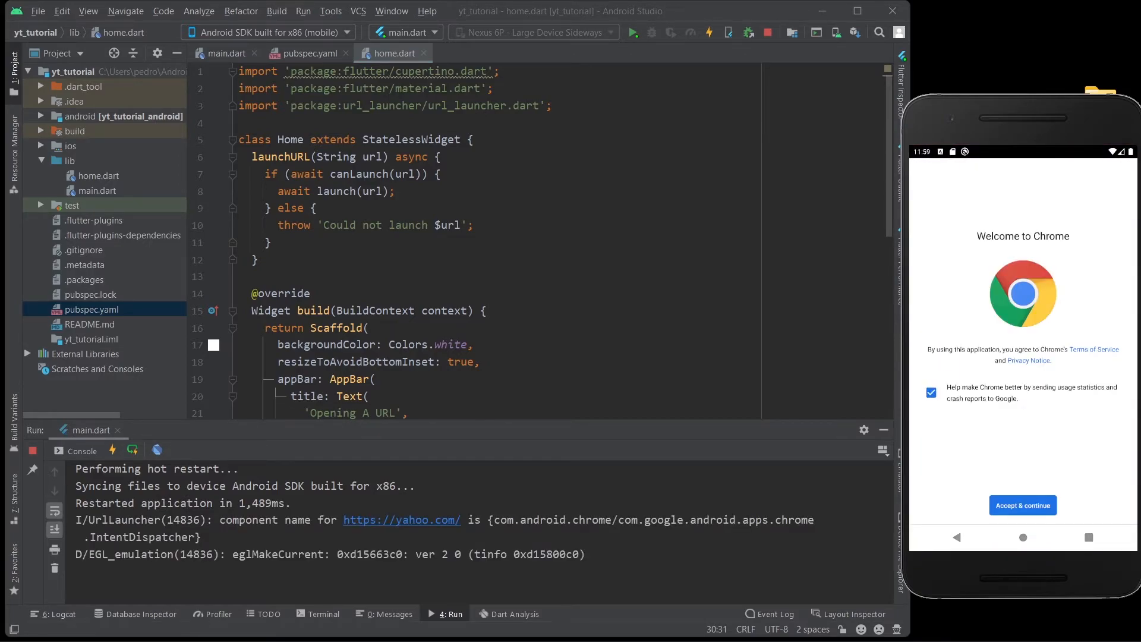
pyautogui.click(1023, 505)
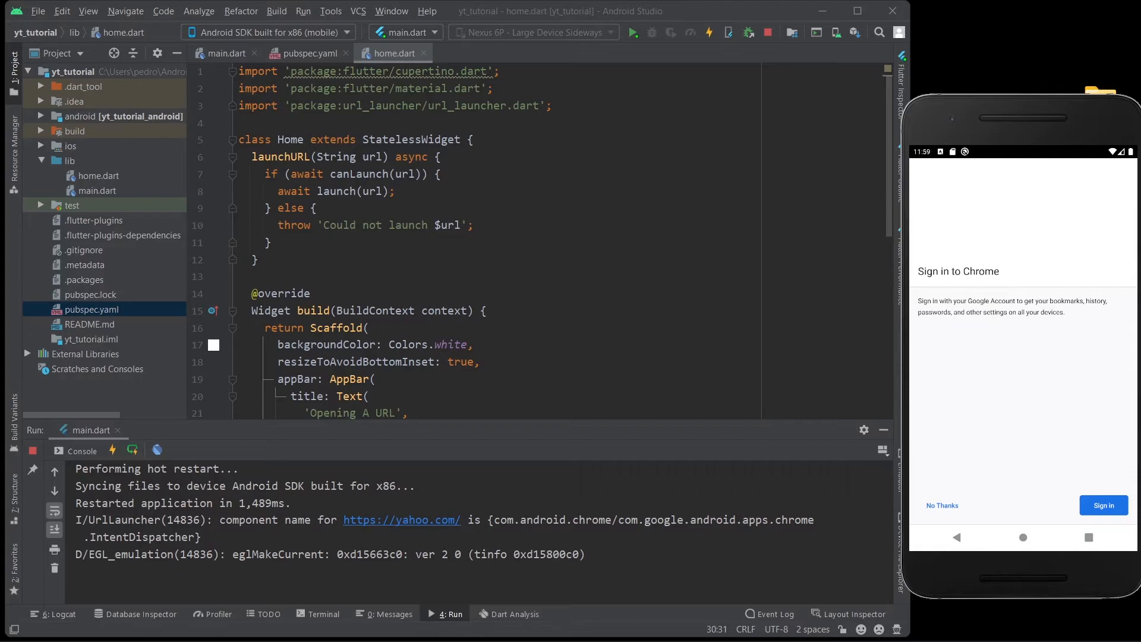
pyautogui.click(942, 505)
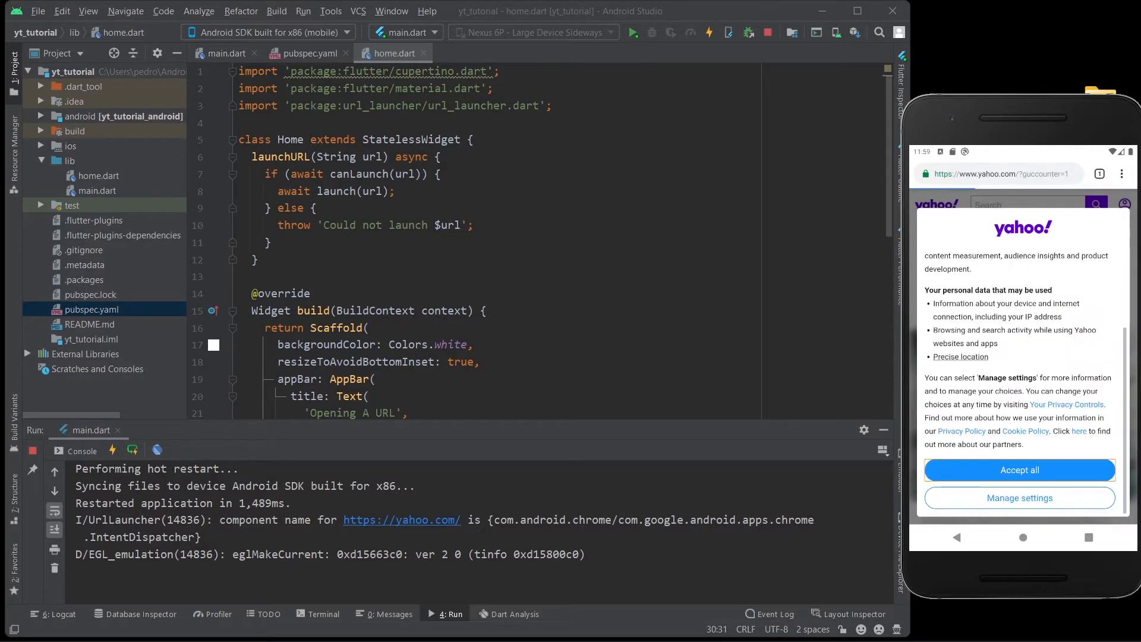
pyautogui.click(1019, 470)
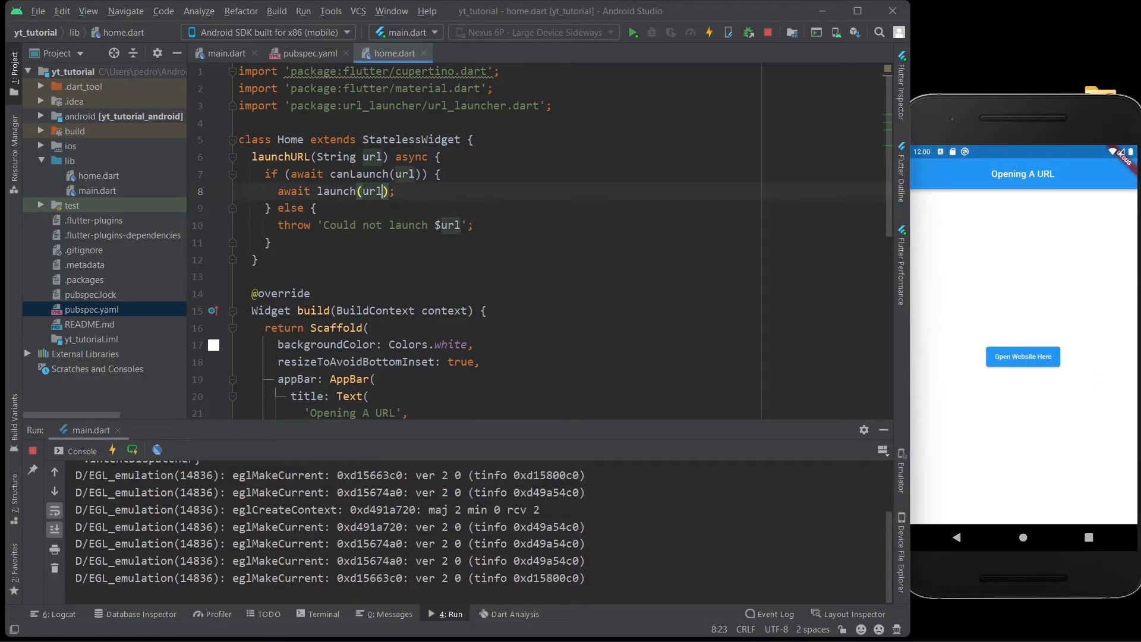
# Pass forceWebView: true to launch(url), rerun, and confirm yahoo.com opens inside the app
pyautogui.write(',')
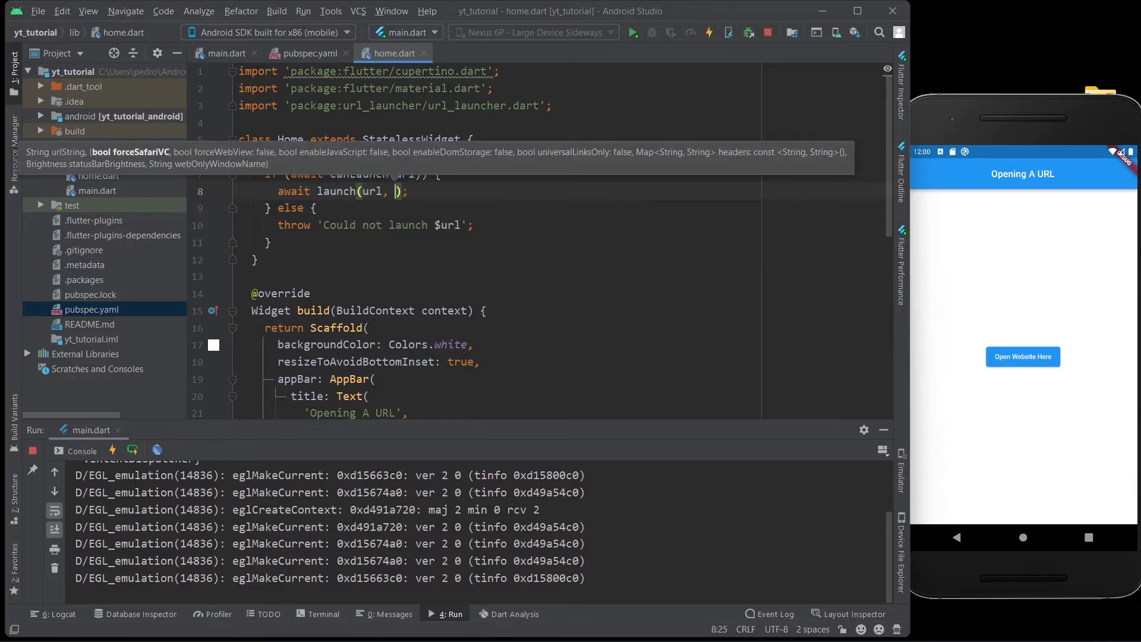
pyautogui.write('for')
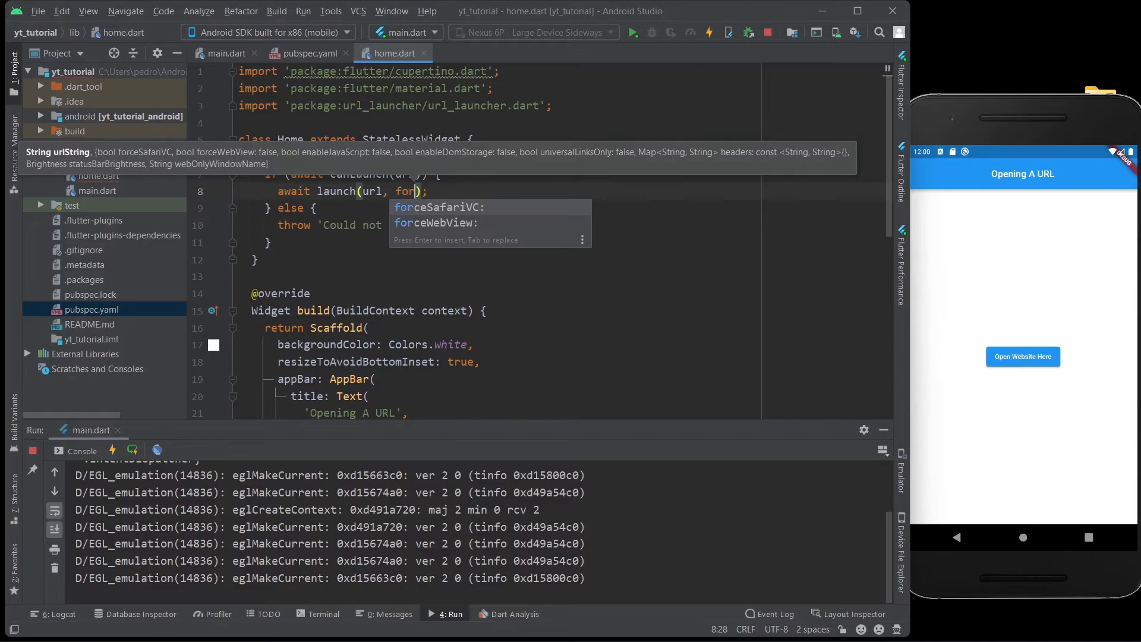
pyautogui.press('Down')
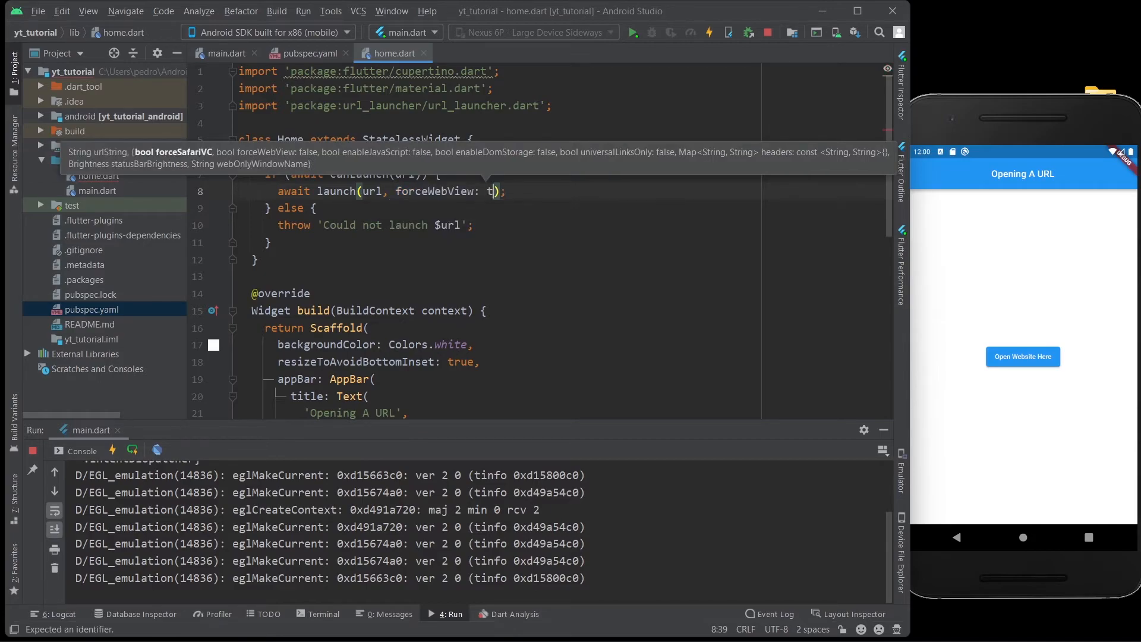
pyautogui.write('rue')
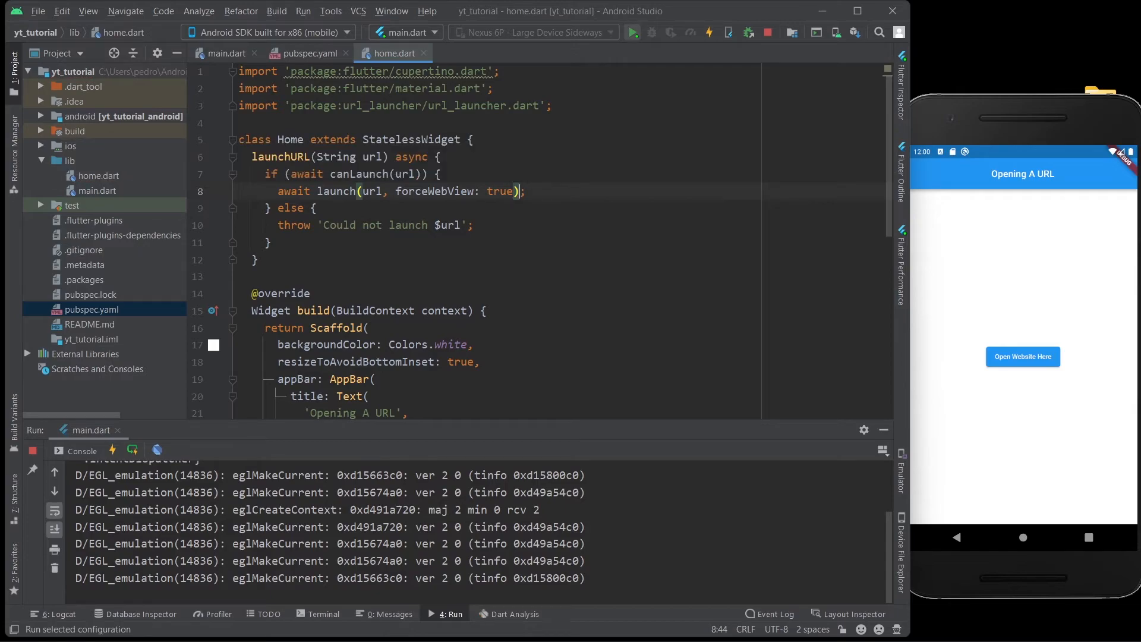
pyautogui.click(688, 31)
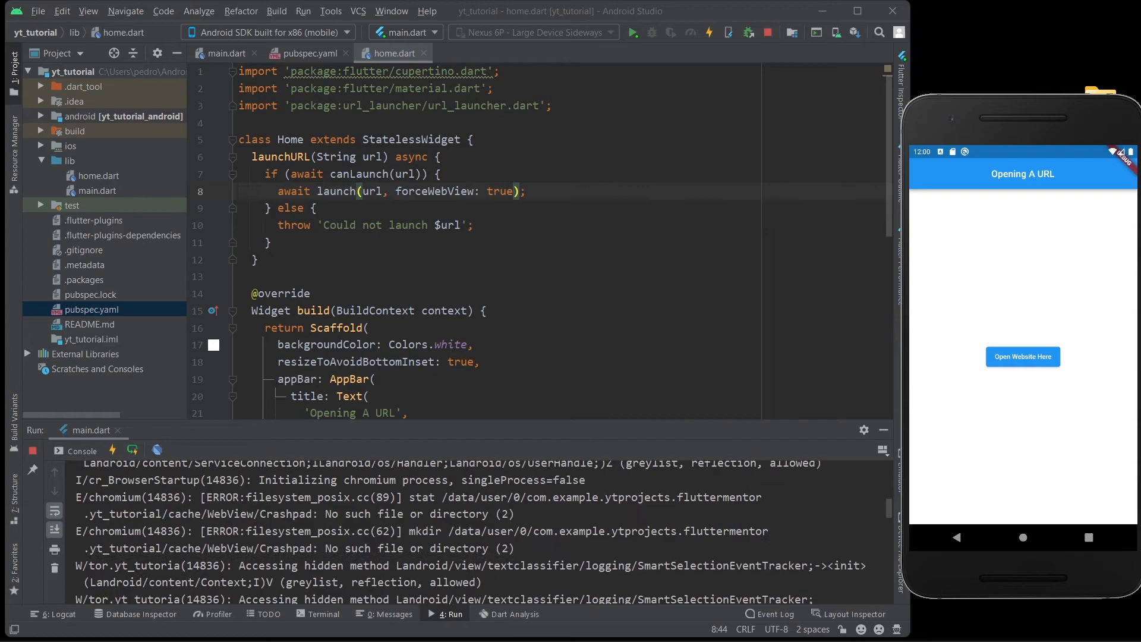
pyautogui.click(1022, 357)
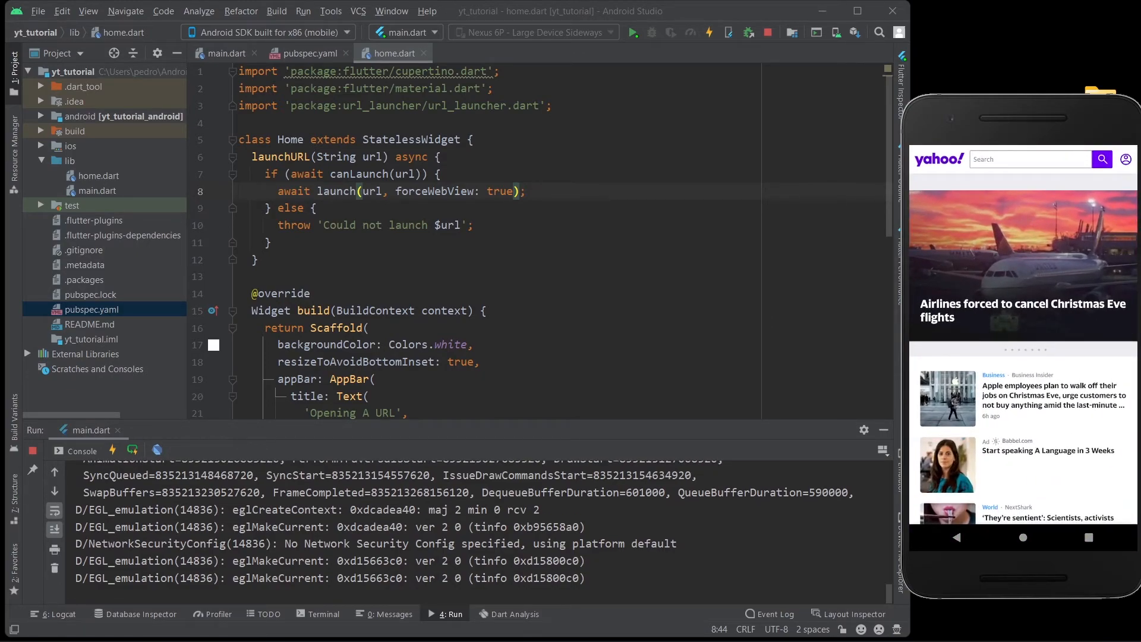
# Review the launchURL method and onPressed code, then quit so the Confirm Exit dialog appears
pyautogui.doubleClick(336, 191)
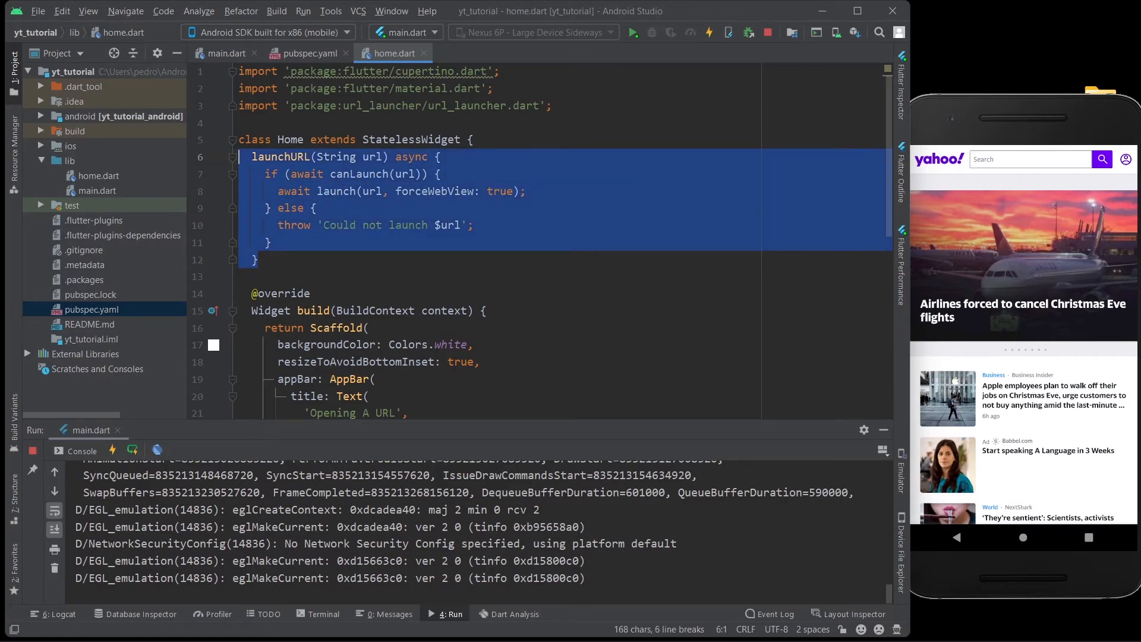
pyautogui.scroll(-3)
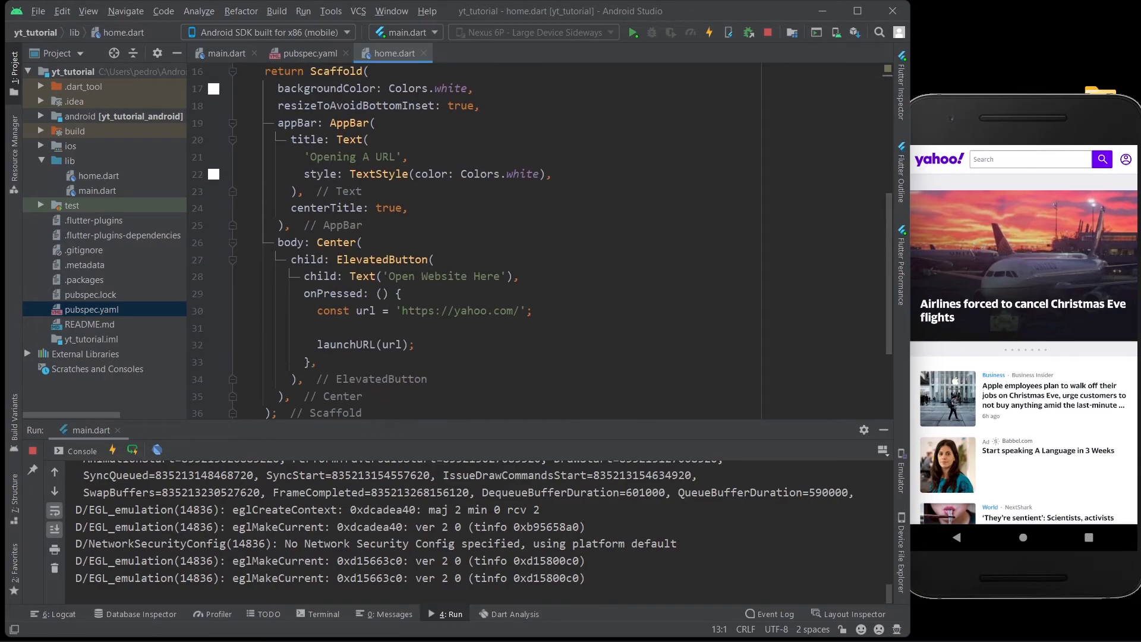
pyautogui.click(343, 344)
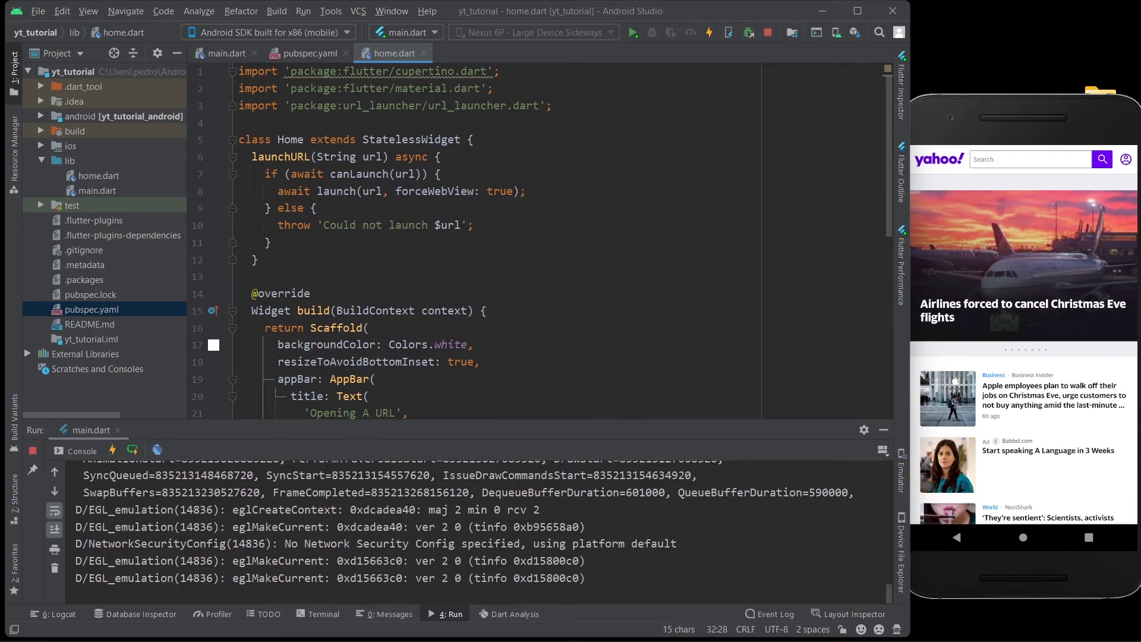
pyautogui.click(891, 11)
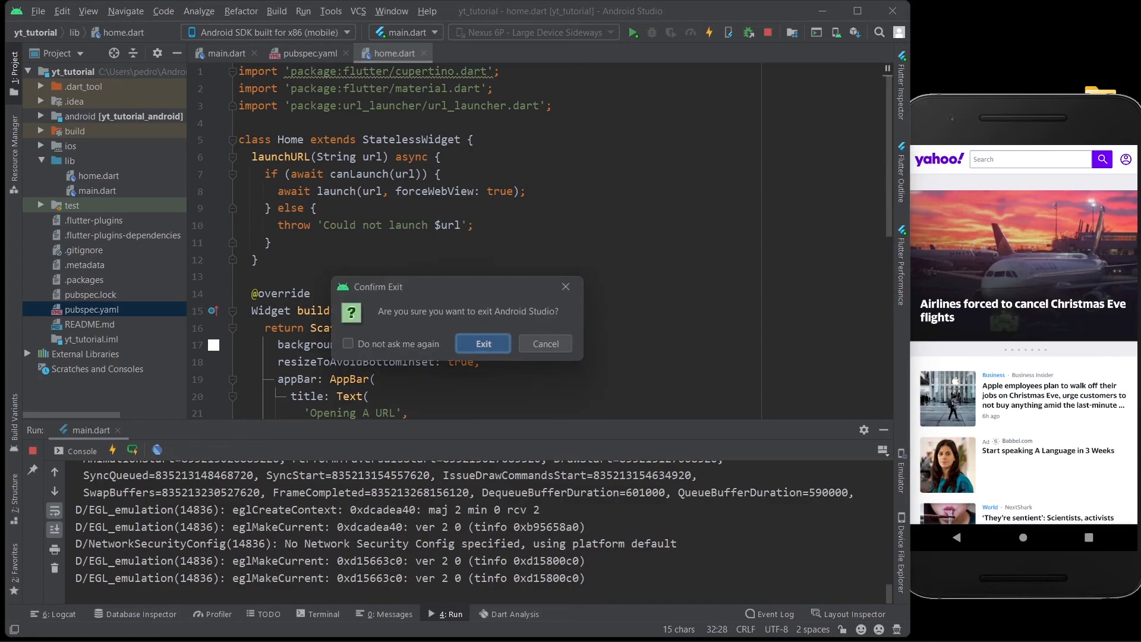